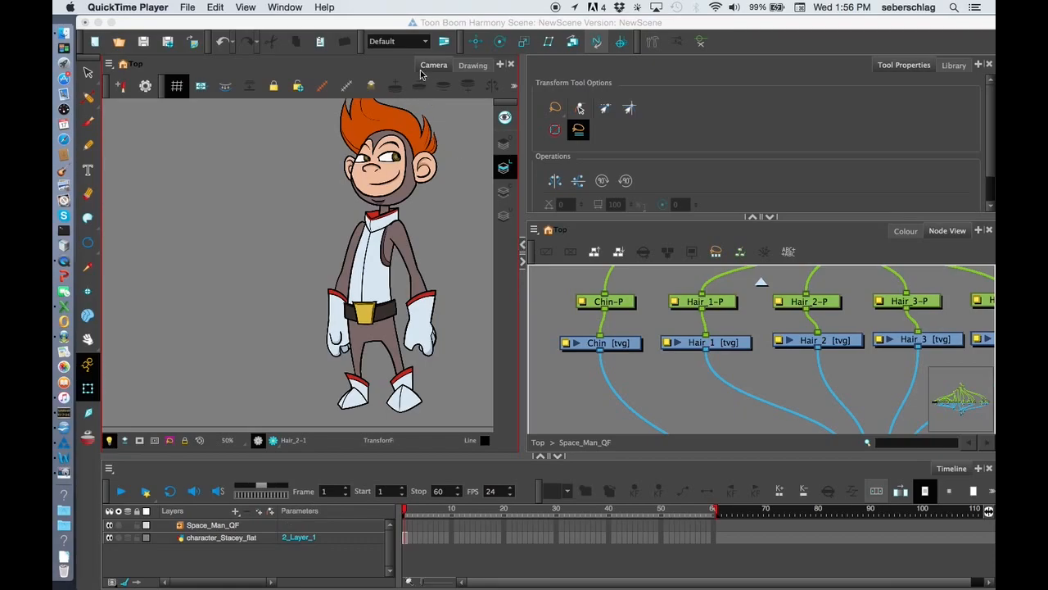
pyautogui.moveTo(468, 73)
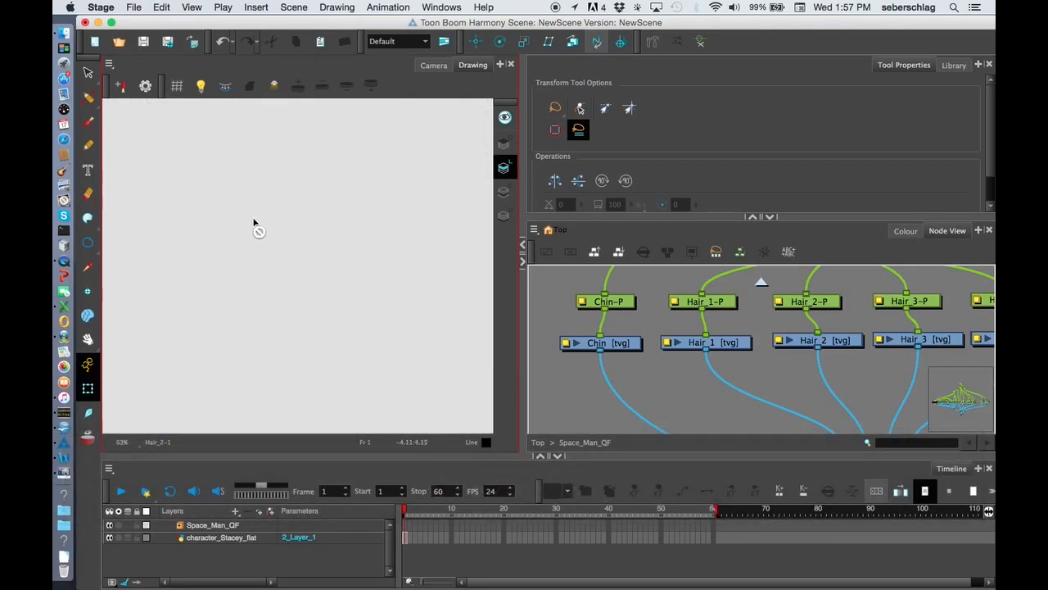
pyautogui.moveTo(177, 86)
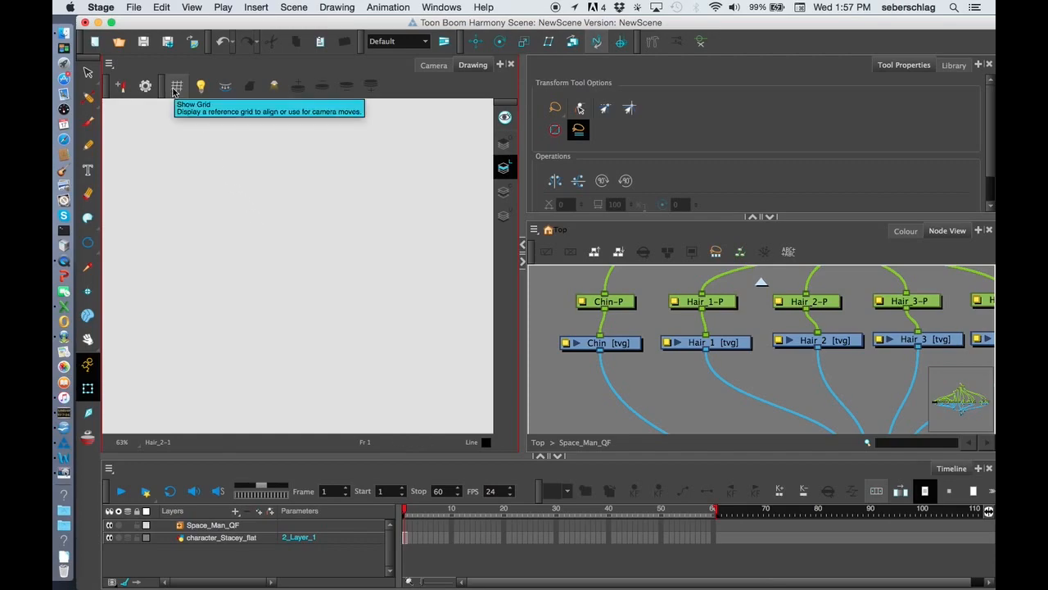
# Step: Toggle the grid off and on, panning and zooming so it fills the drawing area
pyautogui.click(177, 85)
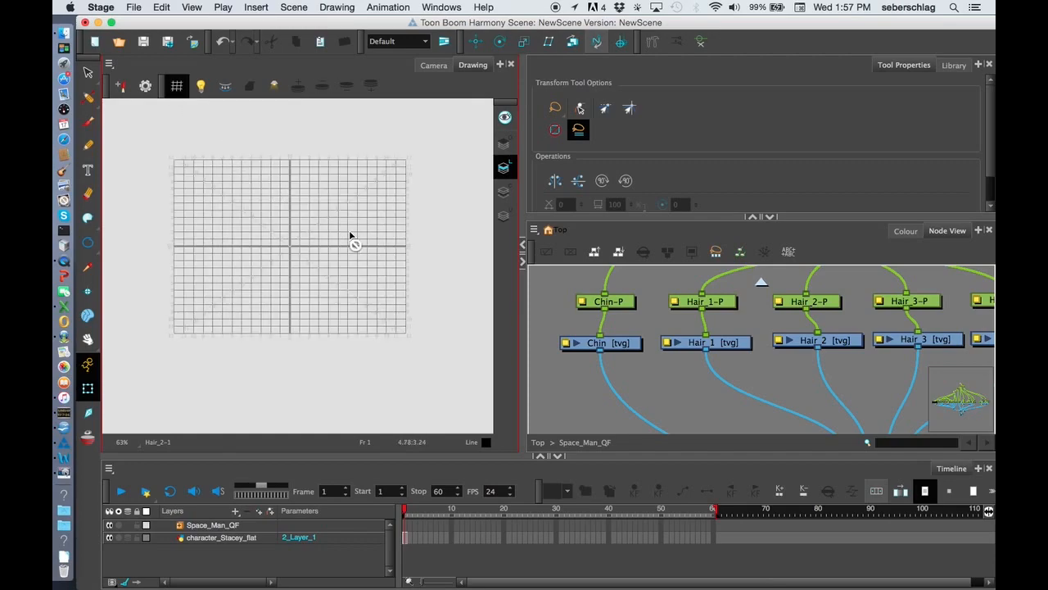
pyautogui.press('space')
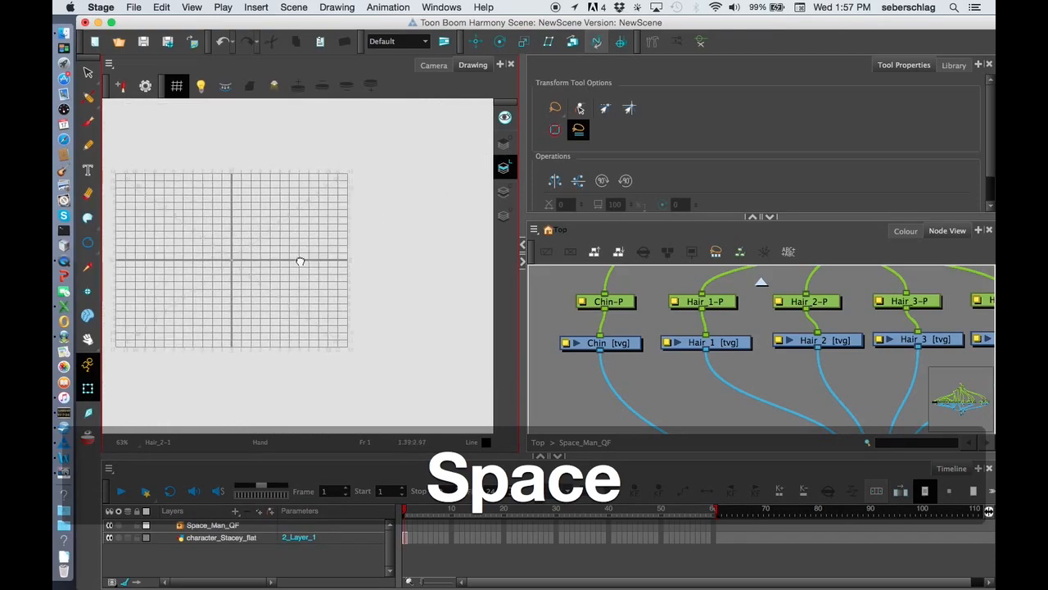
pyautogui.moveTo(302, 262); pyautogui.dragTo(350, 236)
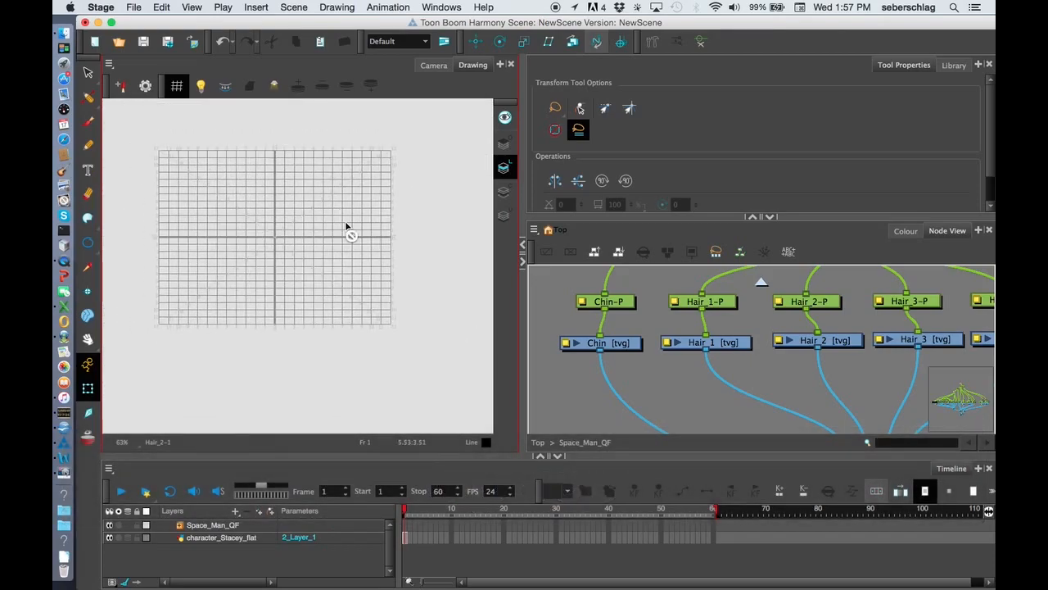
pyautogui.moveTo(350, 233)
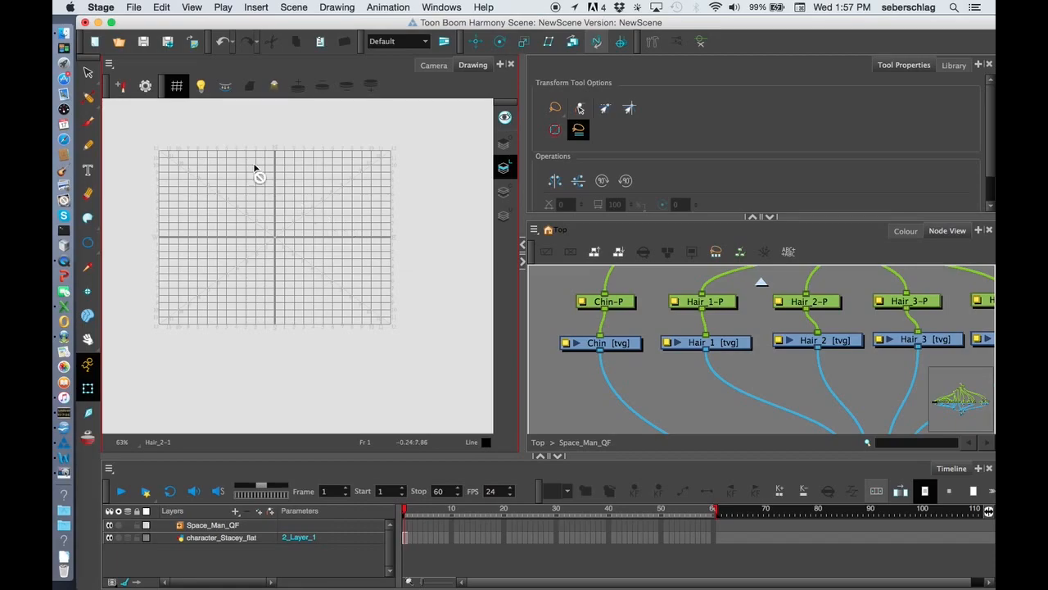
pyautogui.click(177, 85)
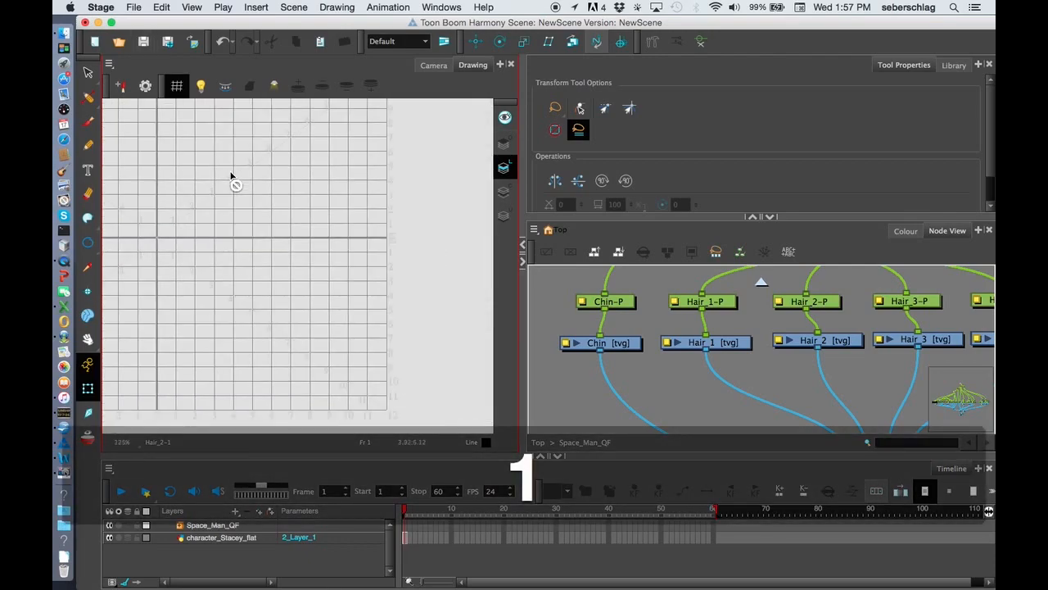
pyautogui.press('space')
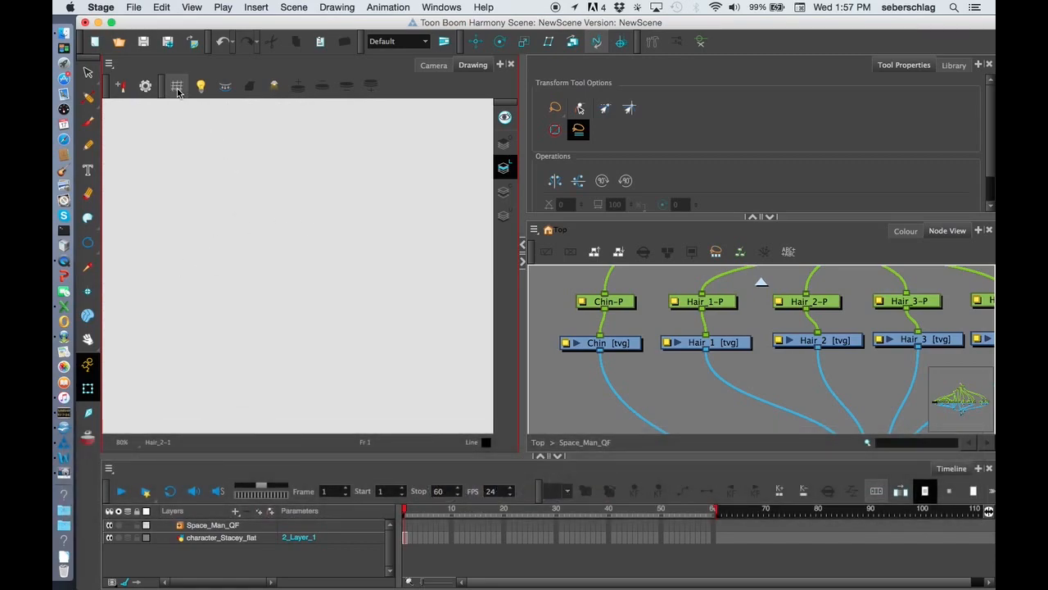
pyautogui.click(177, 85)
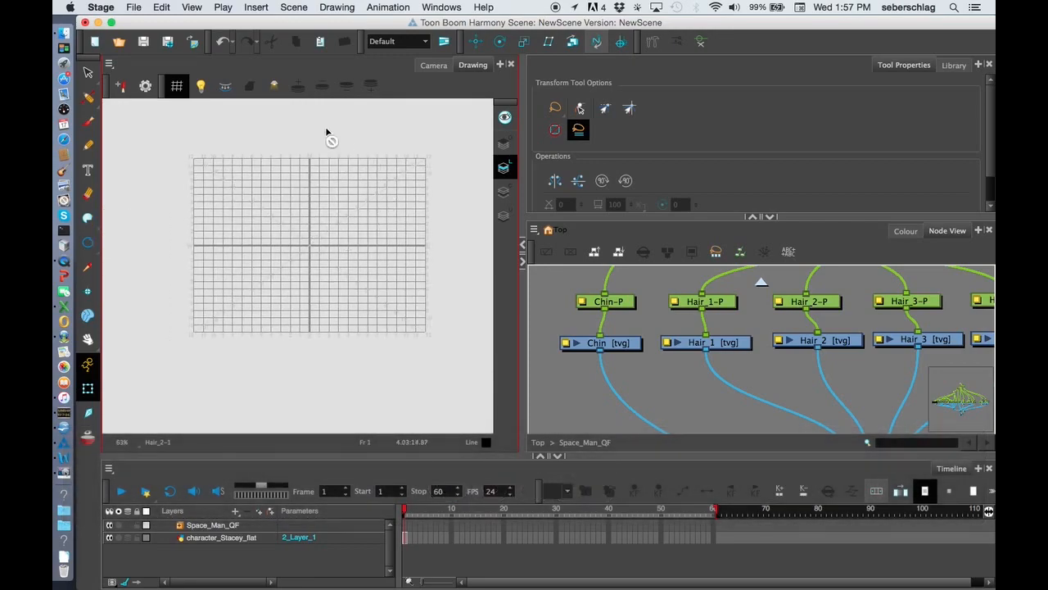
pyautogui.press('space')
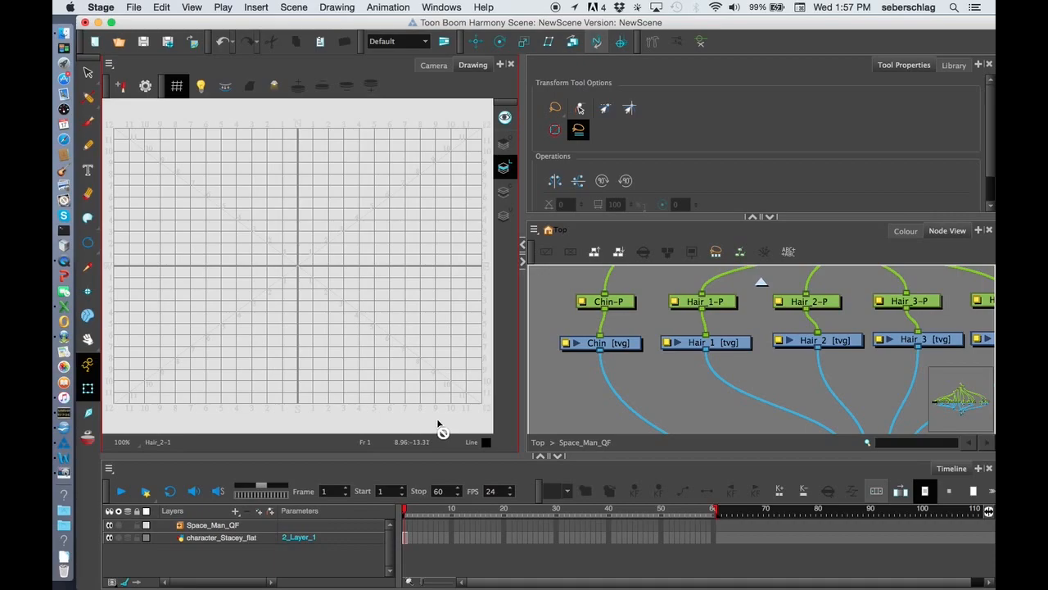
pyautogui.moveTo(471, 364)
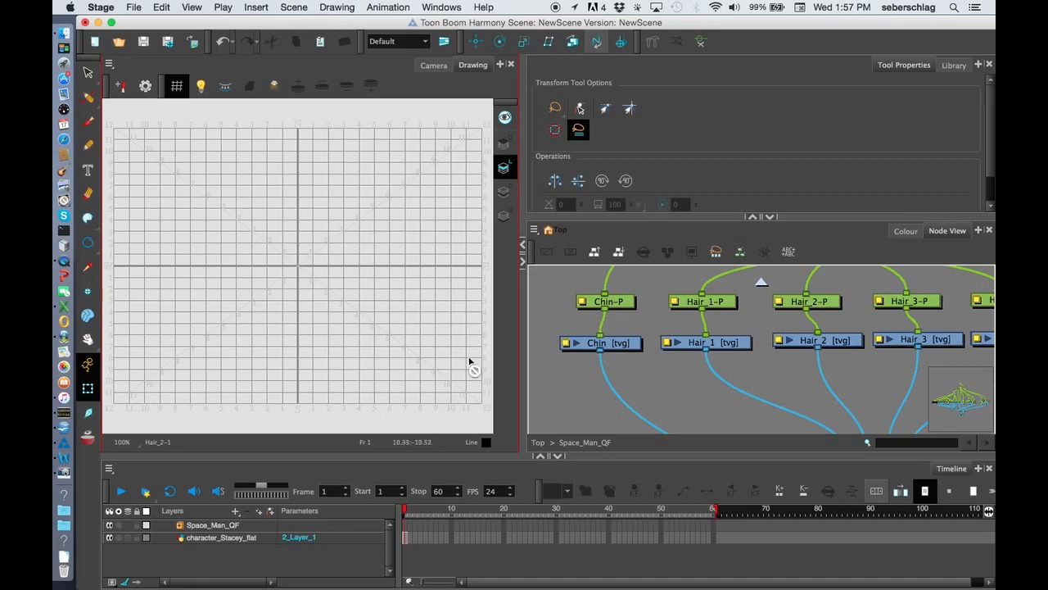
# Step: Select the Chin node and turn on the Light Table so the character shows faintly behind
pyautogui.click(599, 343)
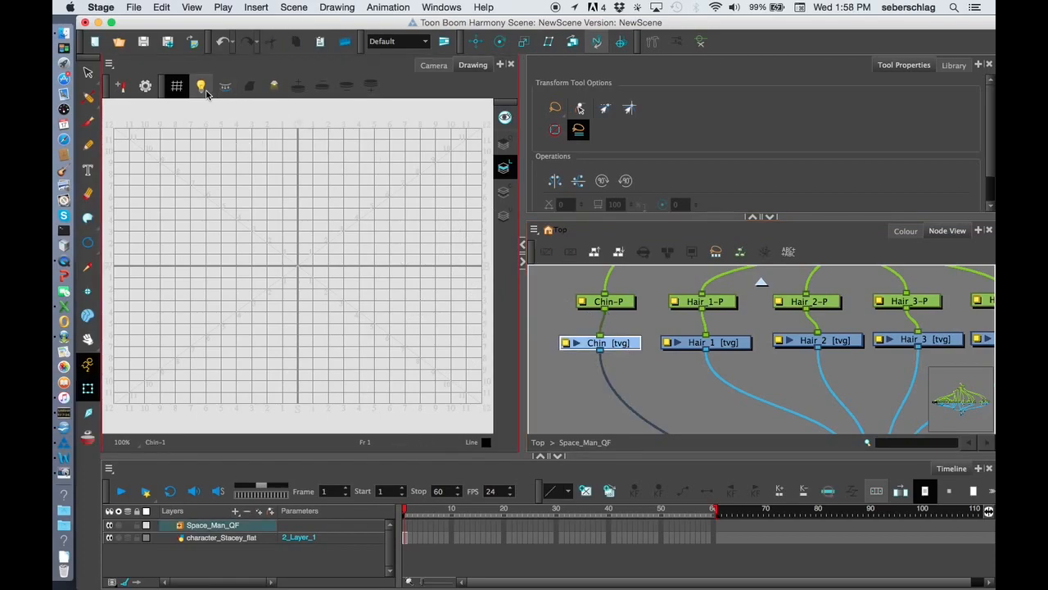
pyautogui.moveTo(200, 85)
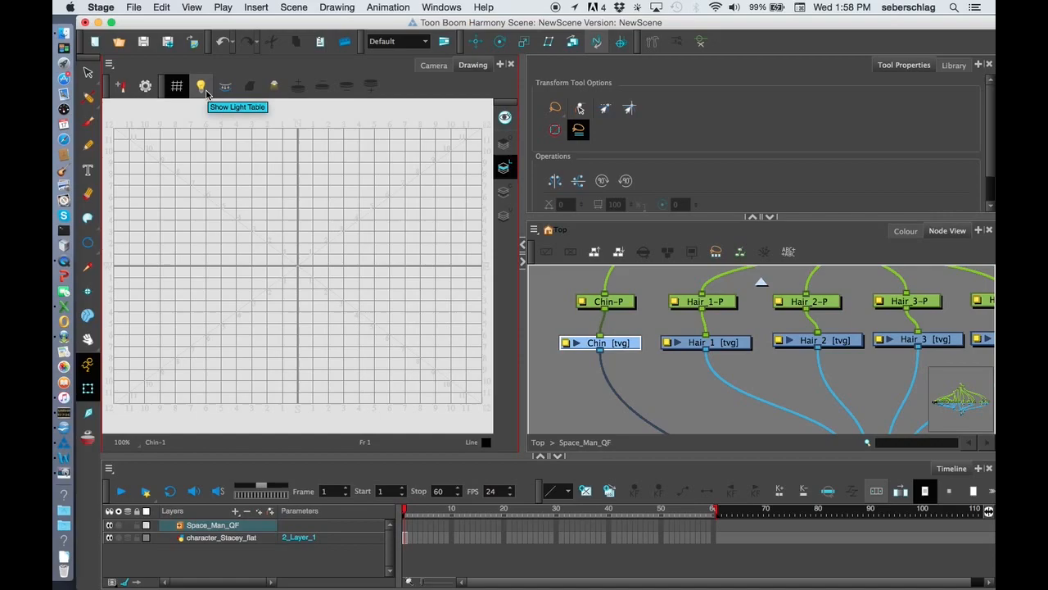
pyautogui.click(200, 85)
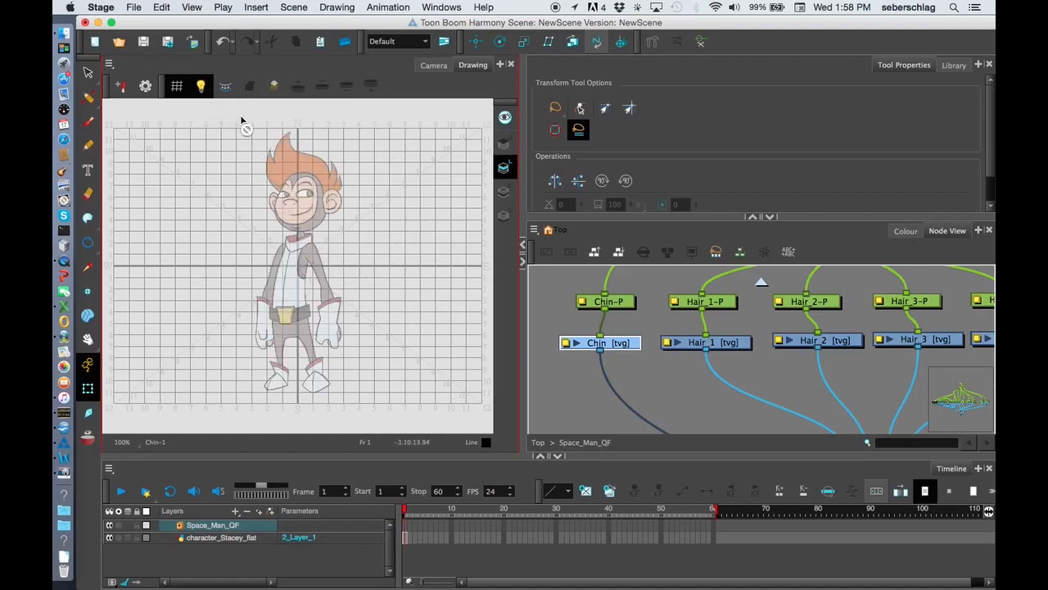
pyautogui.moveTo(406, 237)
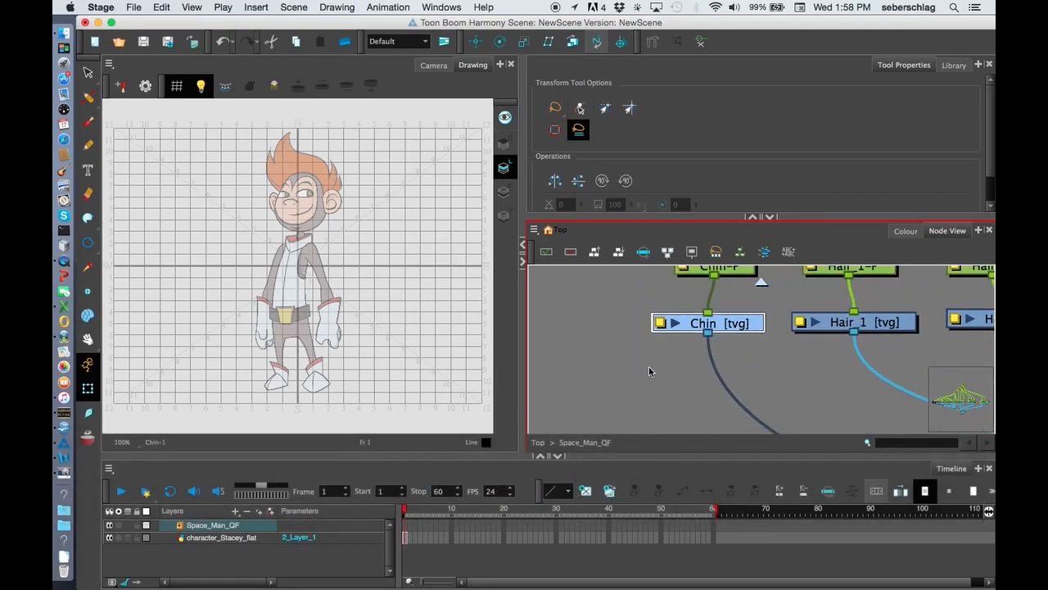
pyautogui.moveTo(768, 386)
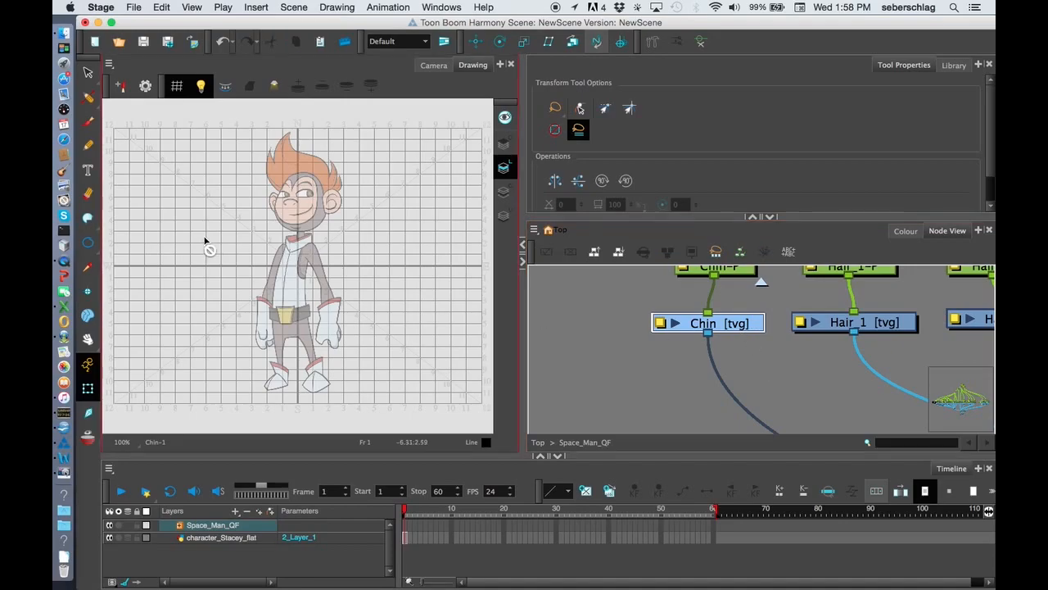
# Step: Draw a curved polyline along the chin over the traced character
pyautogui.click(89, 249)
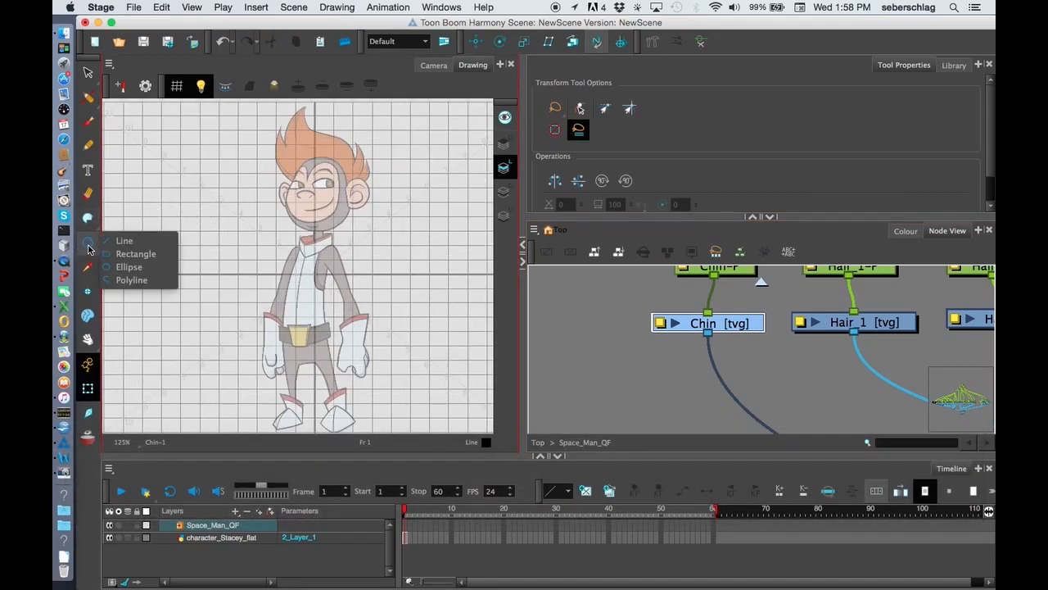
pyautogui.click(131, 280)
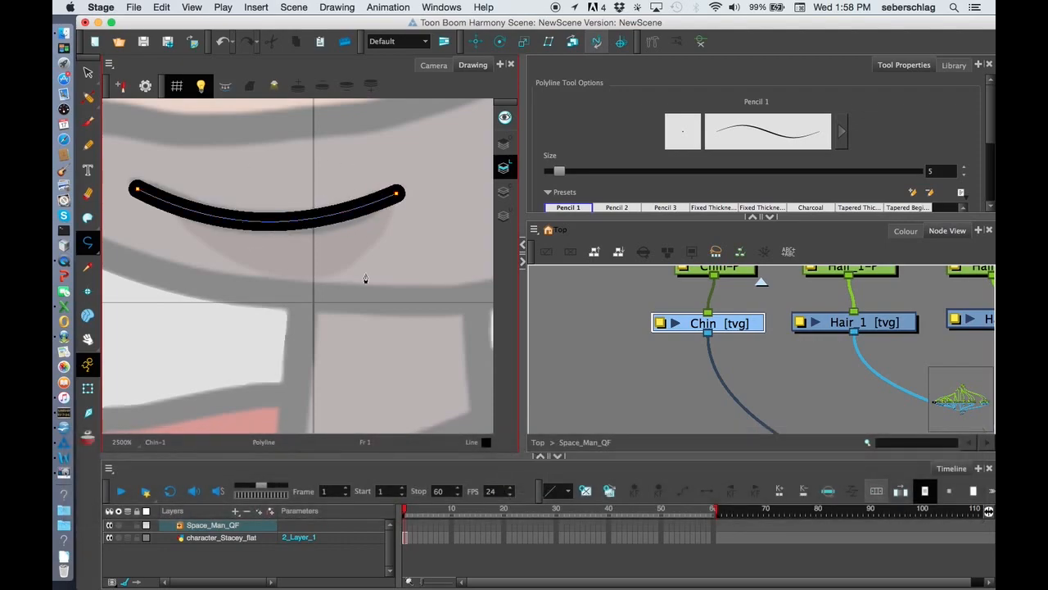
pyautogui.moveTo(334, 278); pyautogui.dragTo(433, 269)
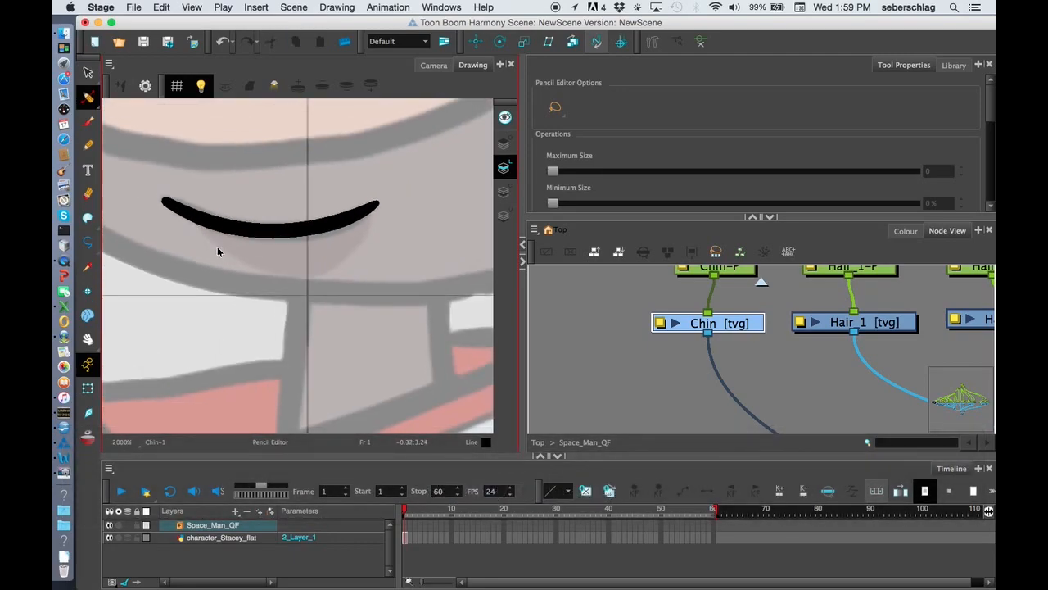
pyautogui.moveTo(303, 281)
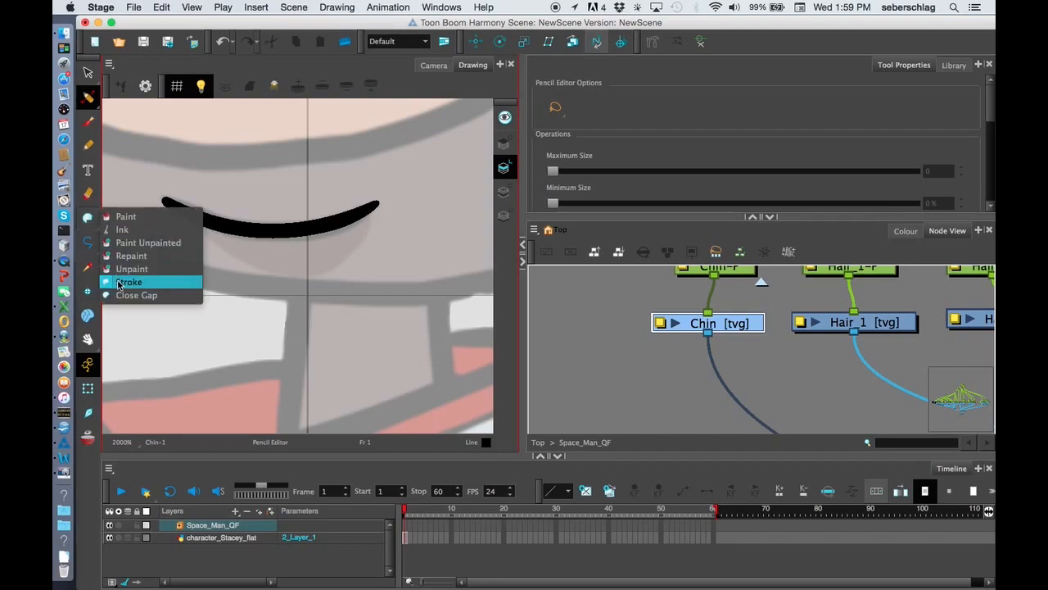
# Step: Draw an invisible stroke curving under the chin line, silencing the stroke warning for good
pyautogui.click(129, 282)
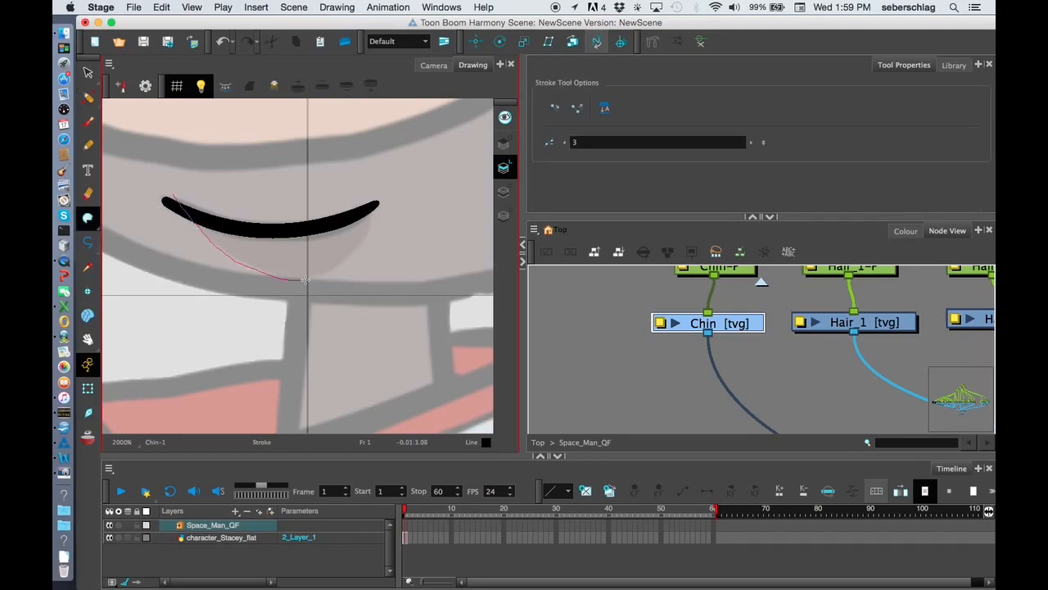
pyautogui.moveTo(305, 282); pyautogui.dragTo(360, 190)
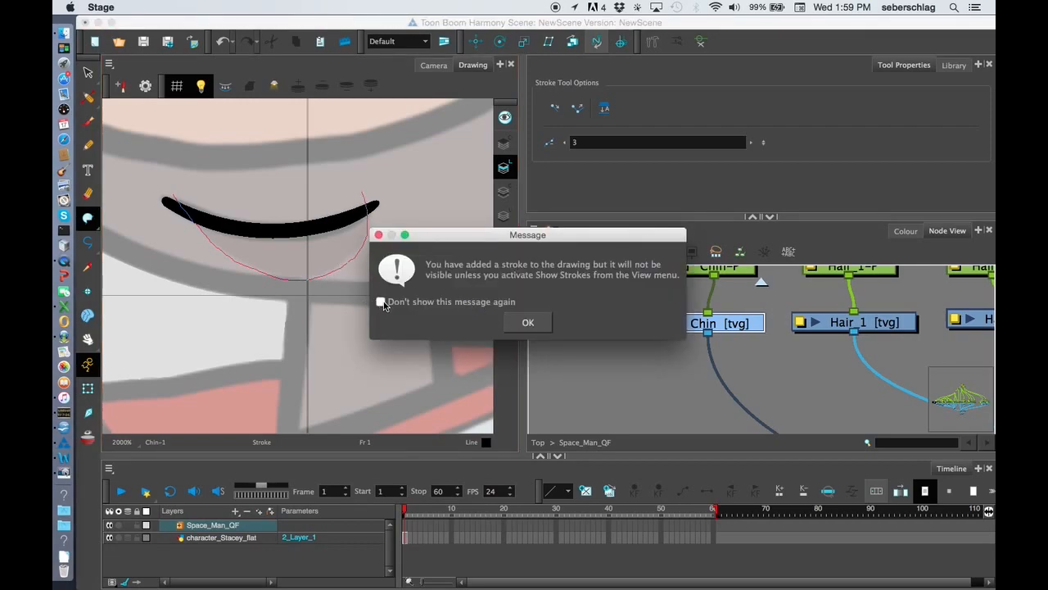
pyautogui.click(380, 301)
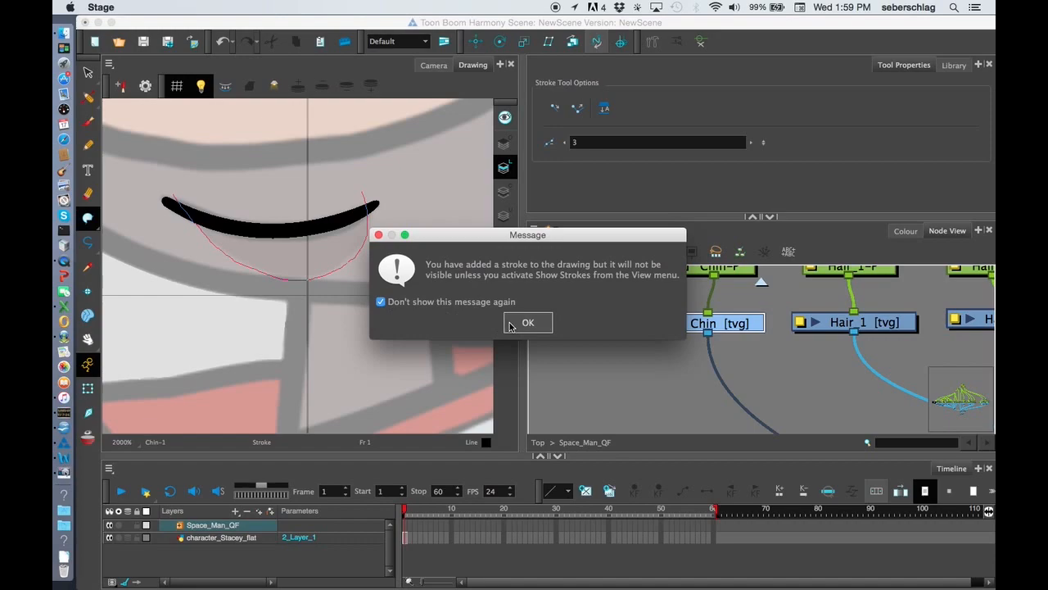
pyautogui.click(527, 321)
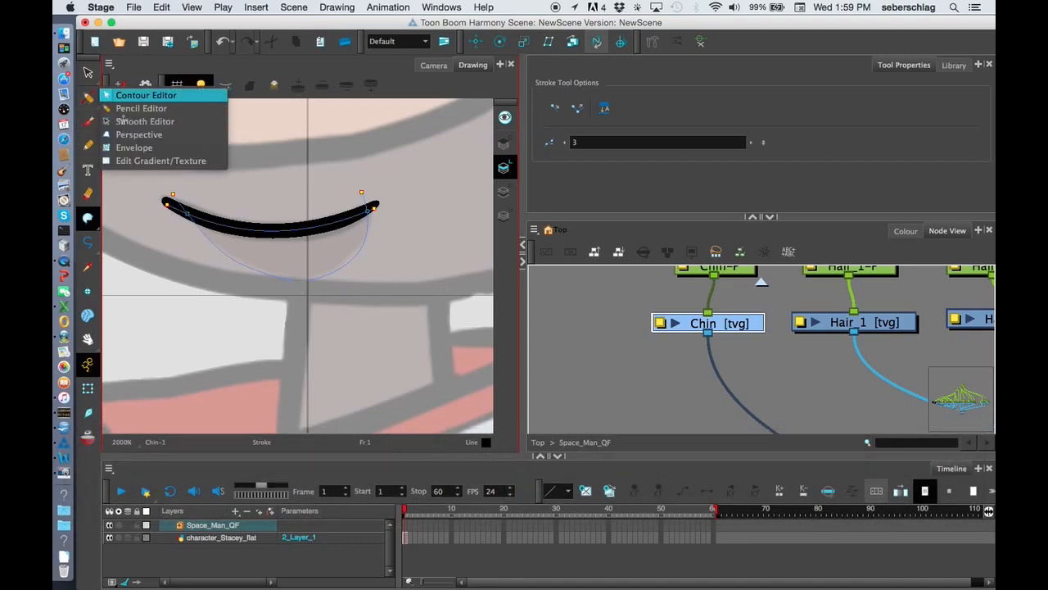
# Step: Reshape the stroke's curve with the Contour Editor so it closes the chin crescent
pyautogui.click(146, 95)
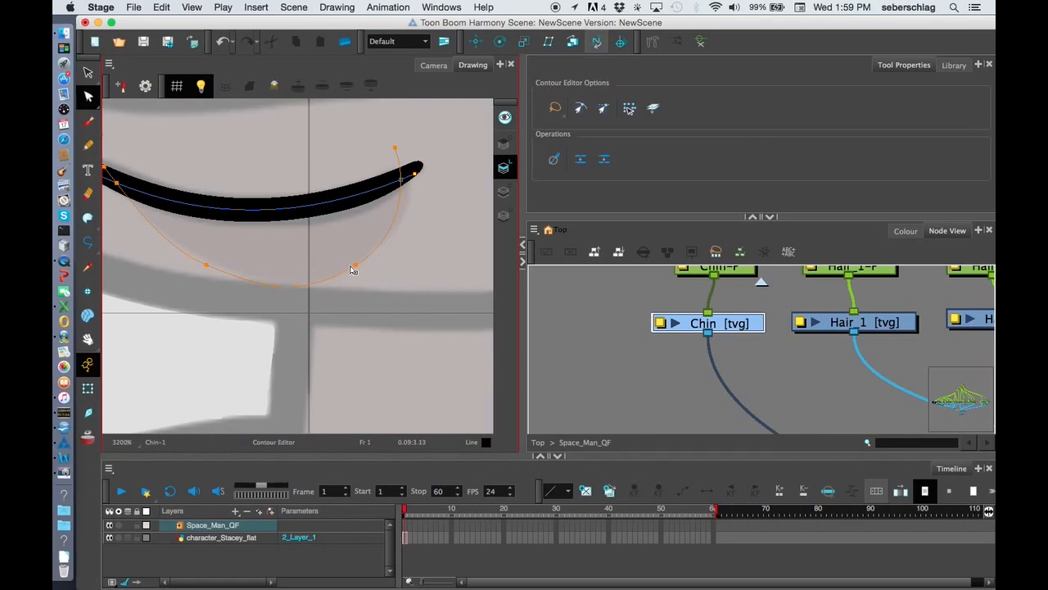
pyautogui.moveTo(352, 270); pyautogui.dragTo(197, 260)
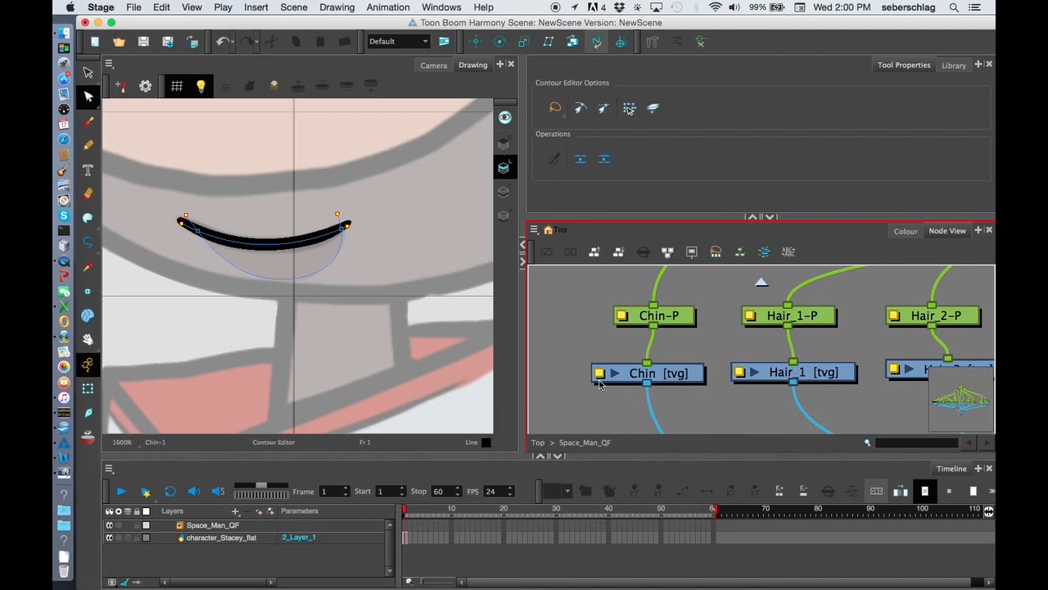
# Step: Make the Hair_1 drawing node active and zoom out to see the whole head
pyautogui.click(655, 374)
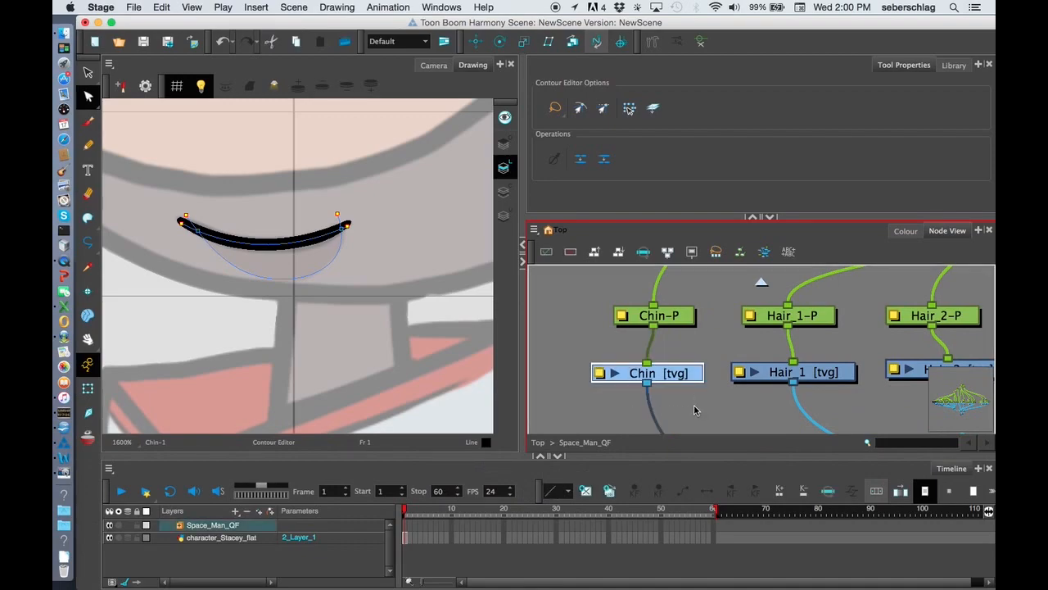
pyautogui.click(647, 373)
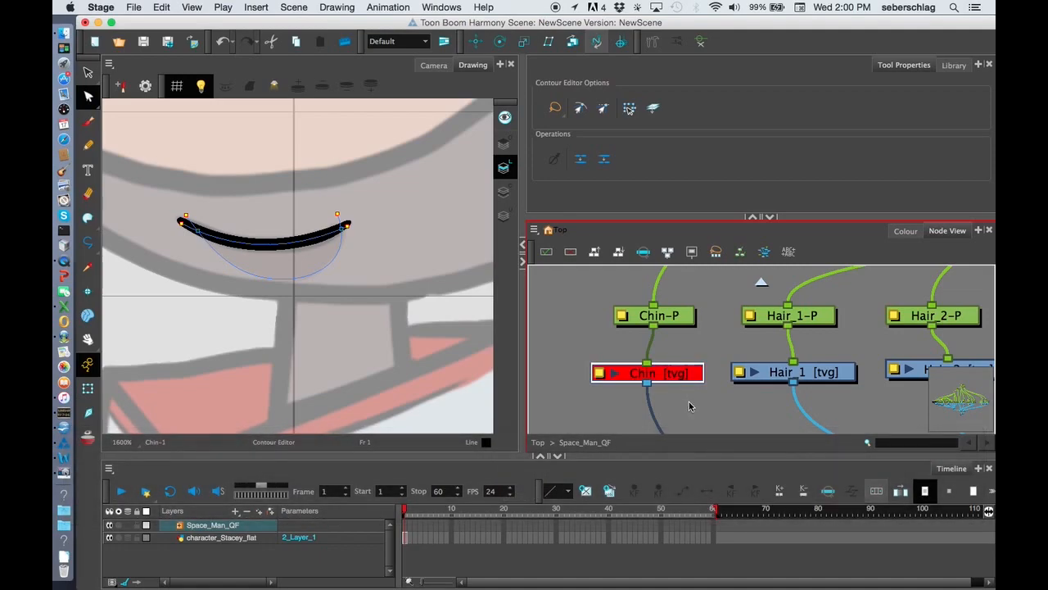
pyautogui.moveTo(609, 393)
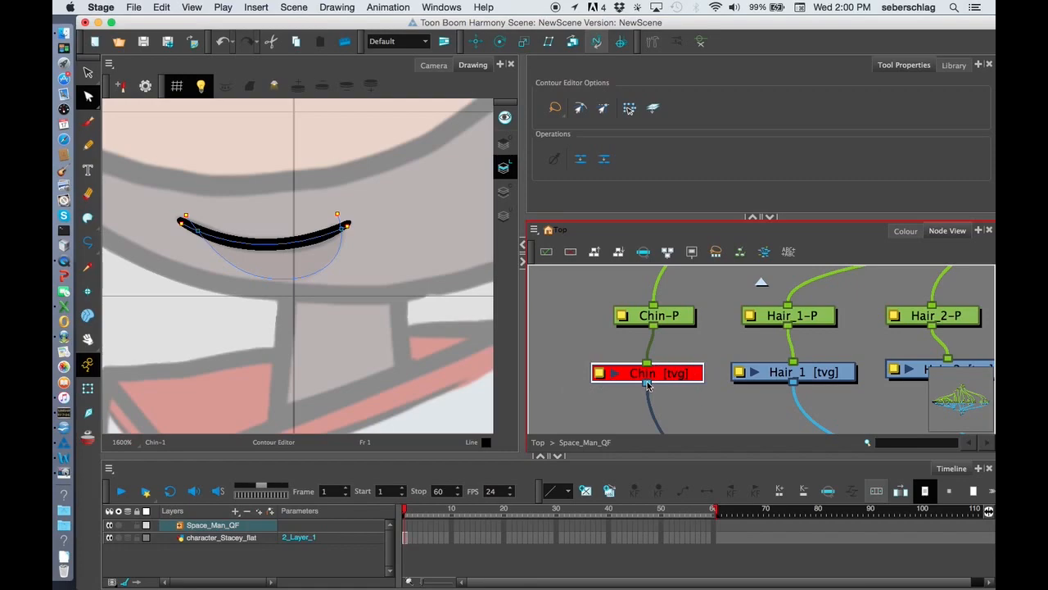
pyautogui.moveTo(793, 369)
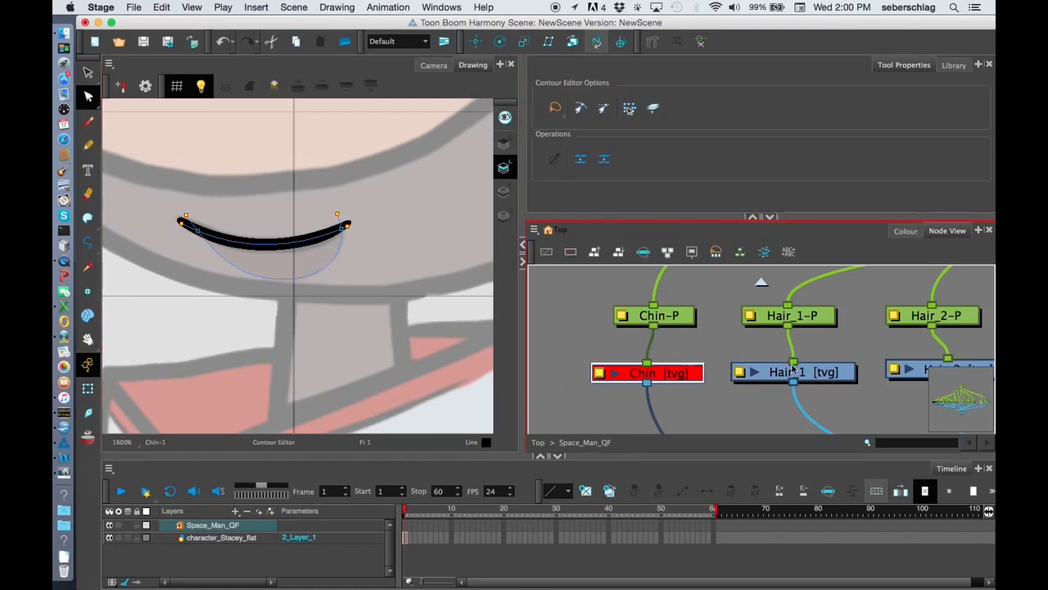
pyautogui.click(792, 372)
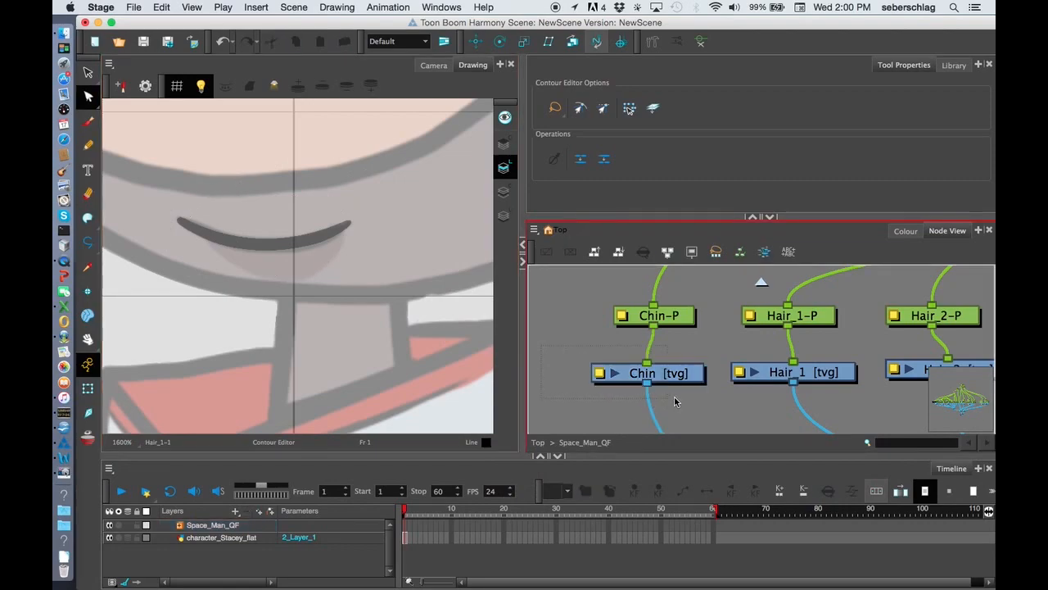
pyautogui.click(648, 373)
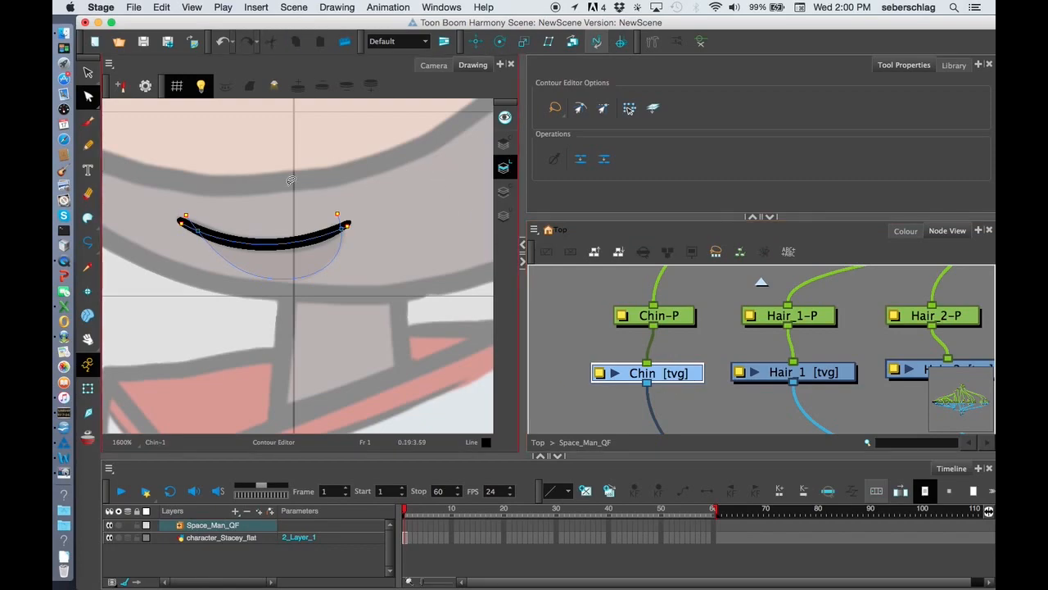
pyautogui.click(647, 374)
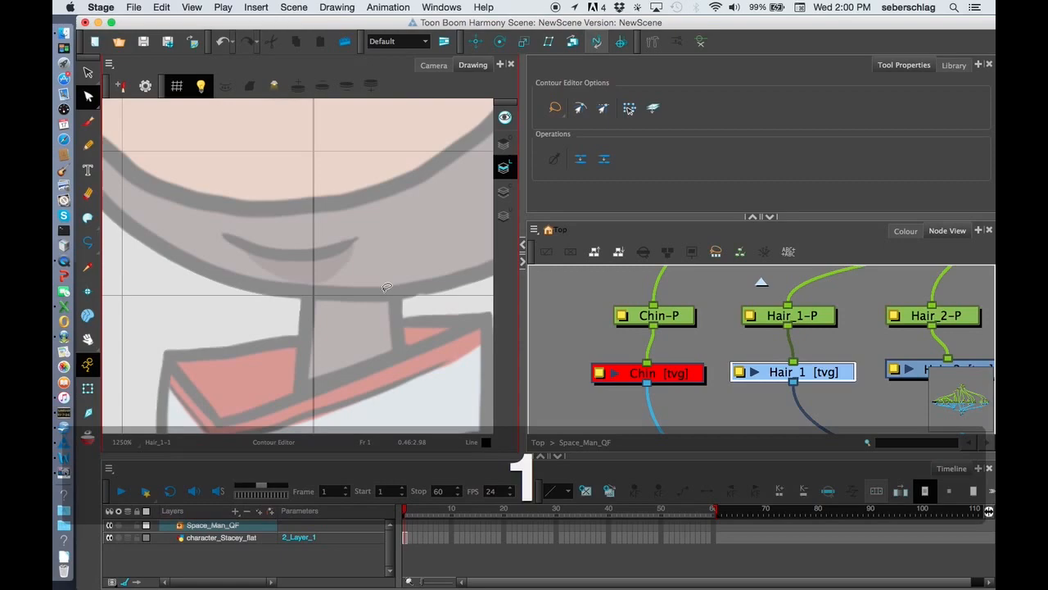
pyautogui.press('space')
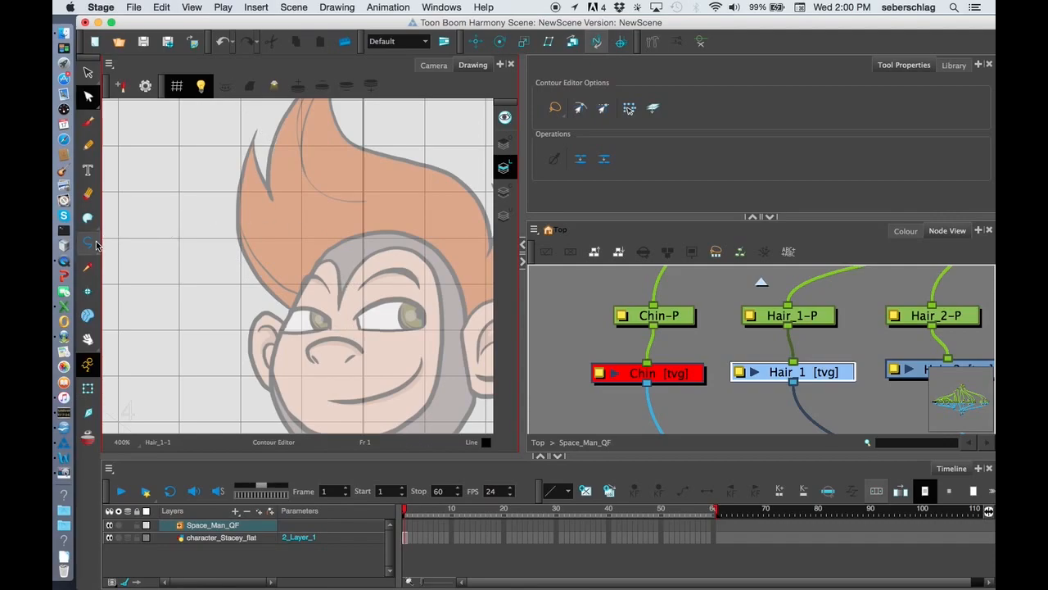
# Step: Choose a shape tool to start tracing the front hair lock
pyautogui.click(89, 242)
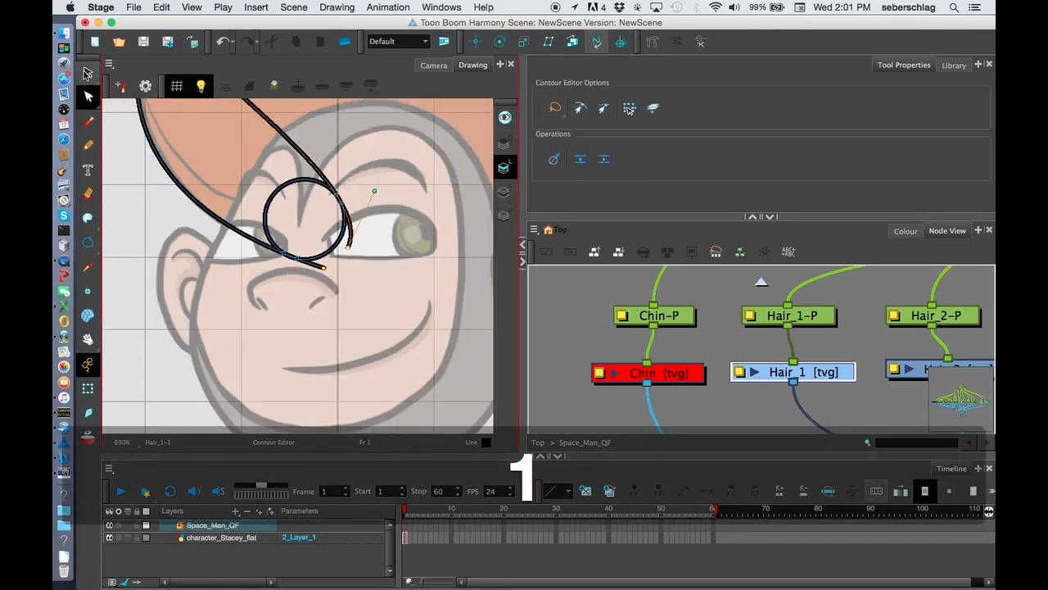
# Step: Cut away the leftover loop pieces with the Cutter, leaving a smooth rounded hair-lock tip
pyautogui.click(89, 76)
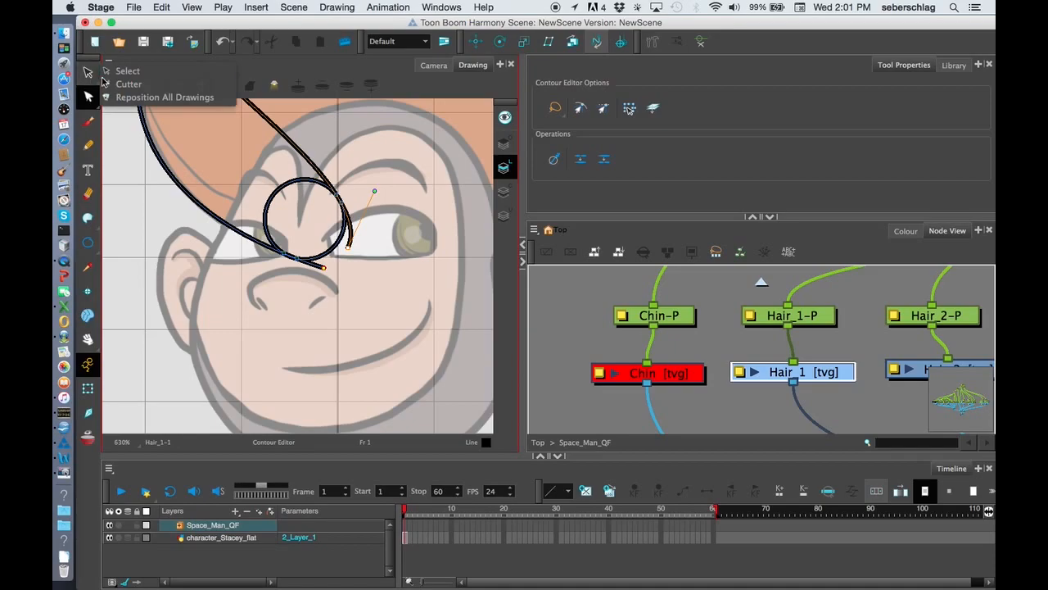
pyautogui.click(128, 84)
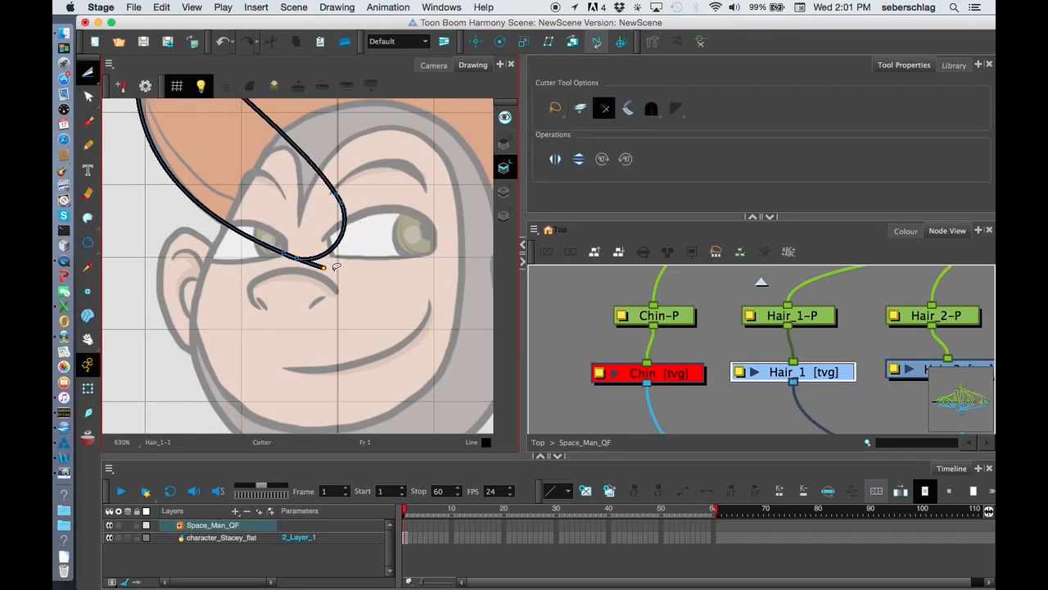
pyautogui.press('space')
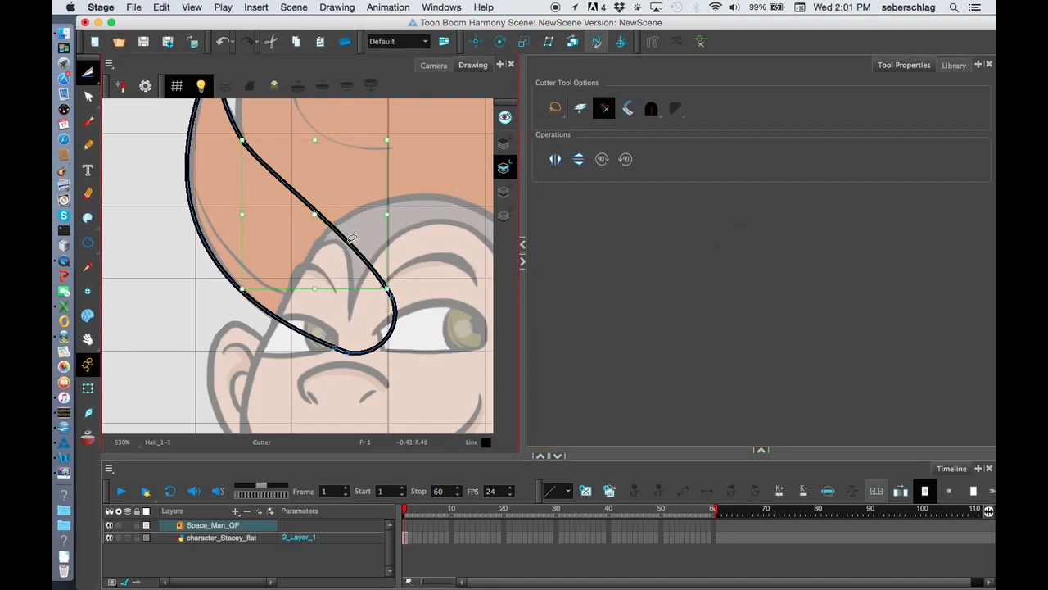
pyautogui.click(88, 242)
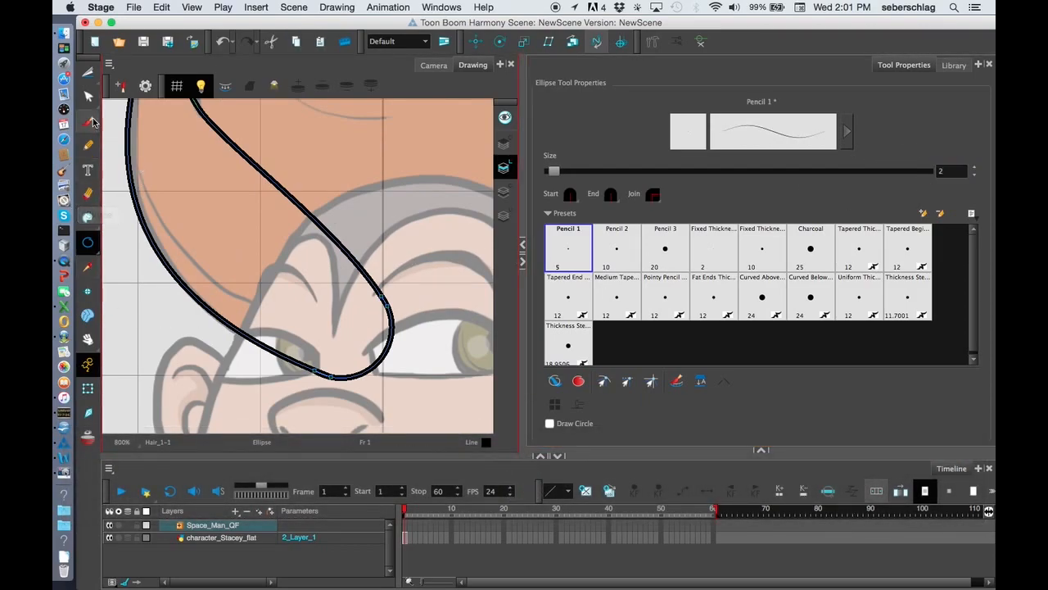
# Step: Draw a straight line closing the hair lock into a teardrop, then zoom out to check it
pyautogui.click(88, 242)
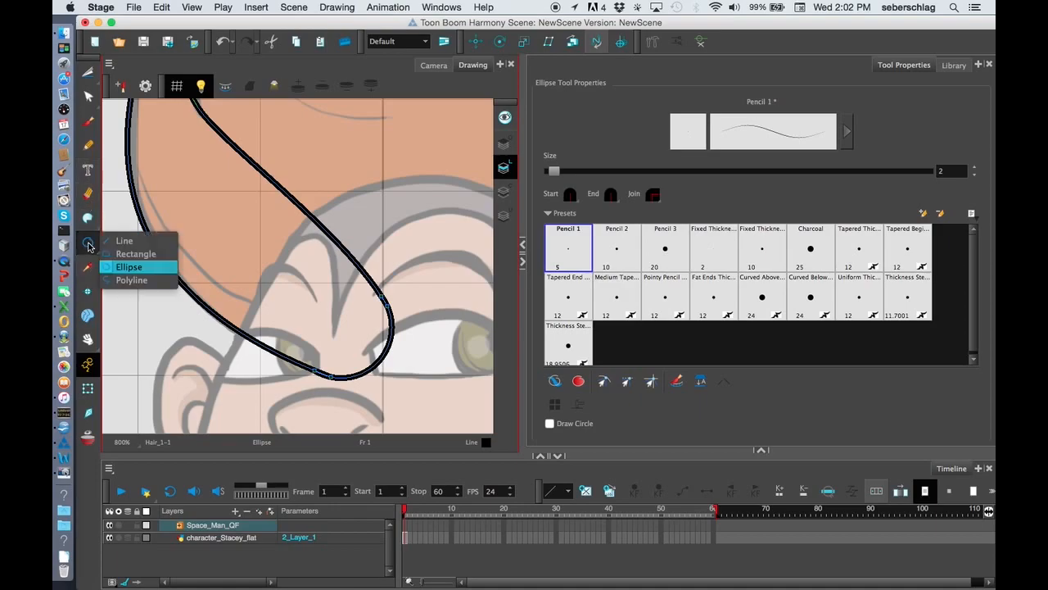
pyautogui.click(124, 240)
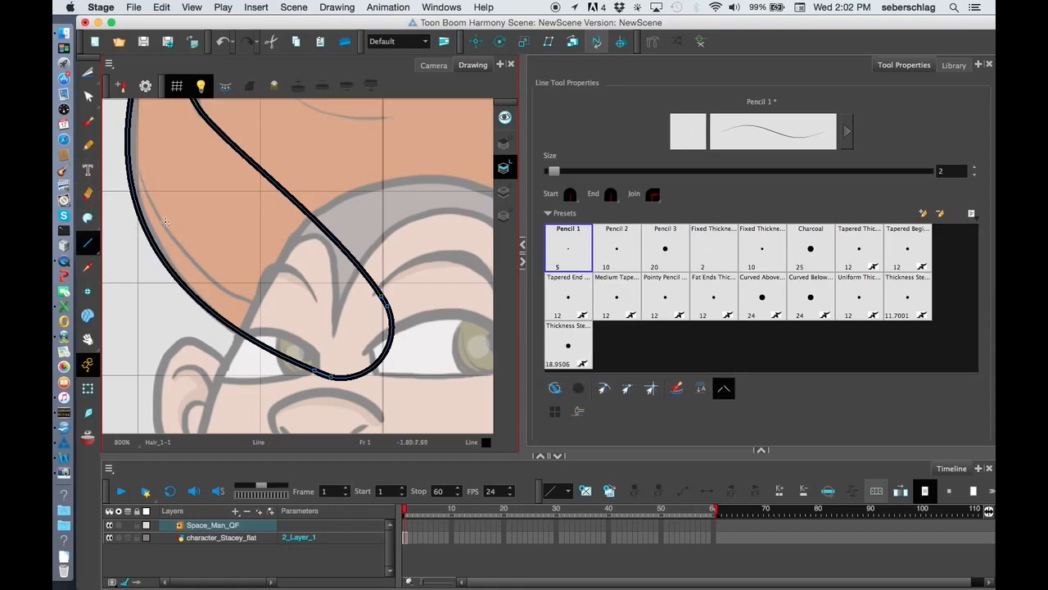
pyautogui.moveTo(135, 162); pyautogui.dragTo(259, 308)
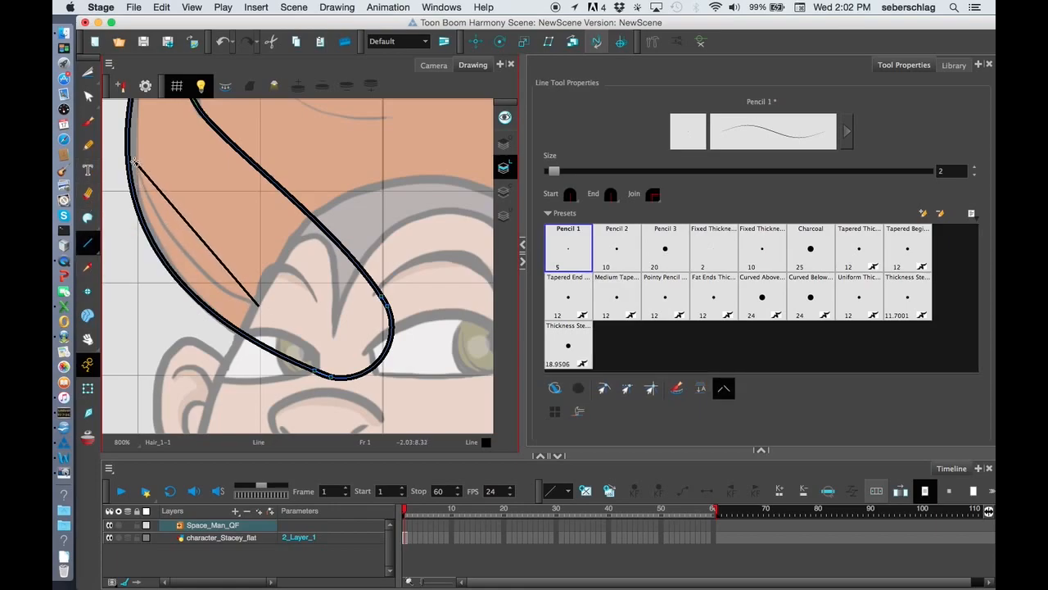
pyautogui.press('q')
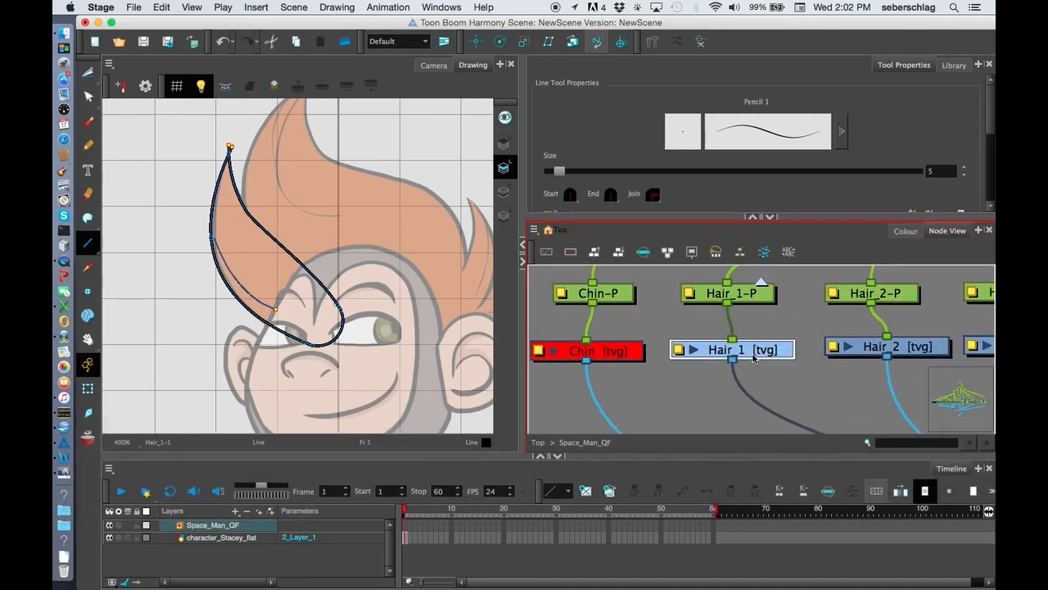
# Step: Trace long curved polyline strokes around the second hair lock on Hair_2
pyautogui.press('space')
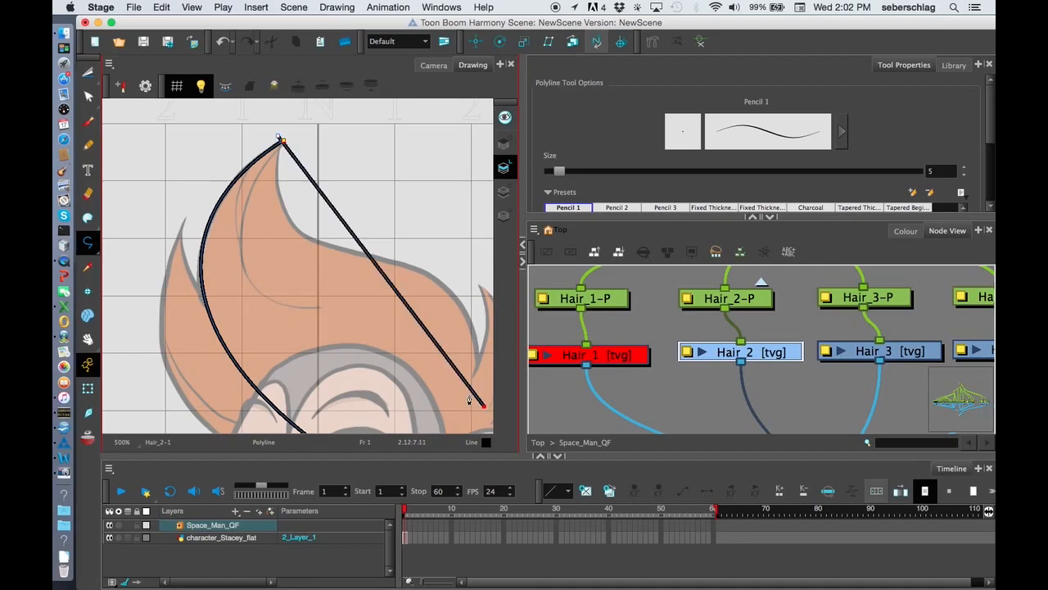
pyautogui.press('q')
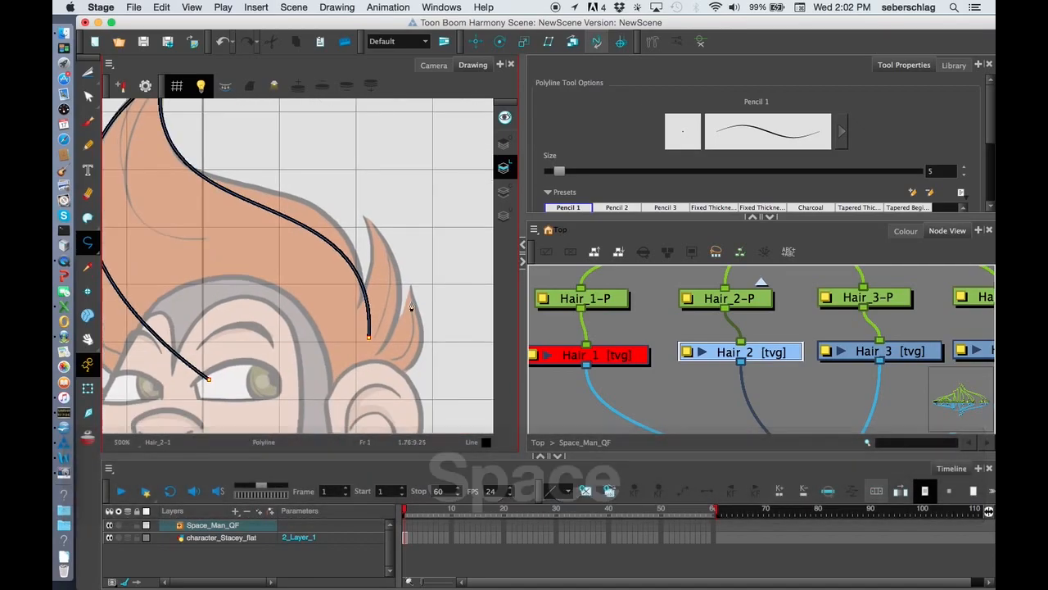
pyautogui.moveTo(370, 342)
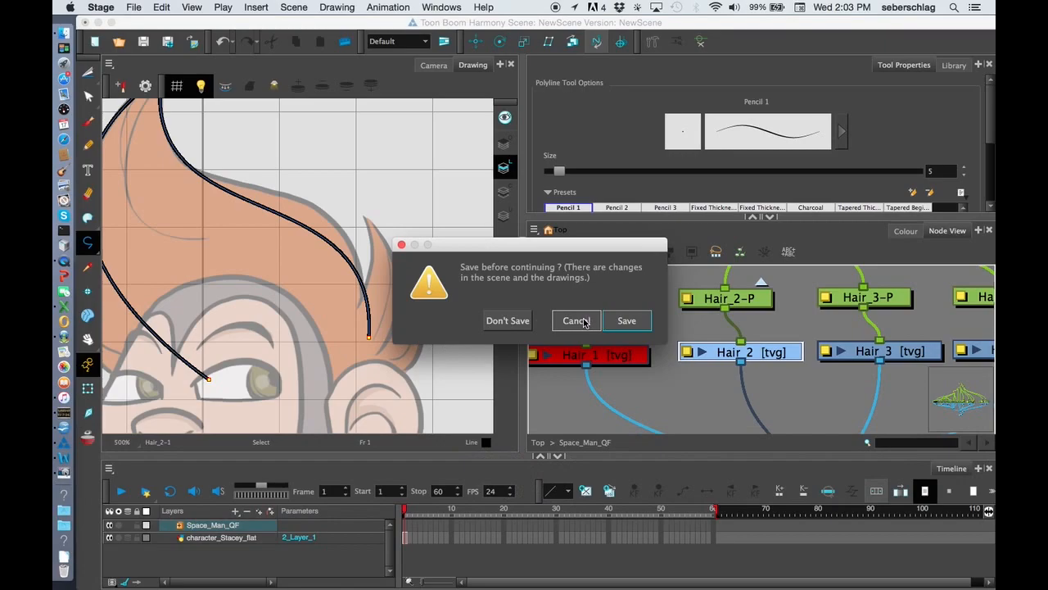
# Step: Dismiss the save prompt and drag contour points so the long curve hugs the hair lock's edge
pyautogui.click(575, 319)
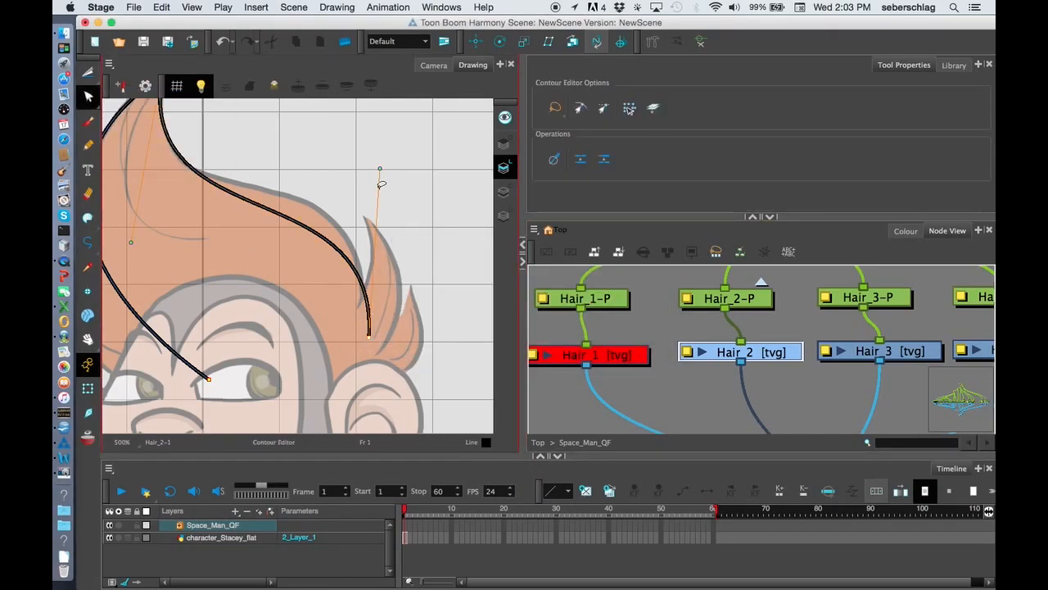
pyautogui.moveTo(380, 184); pyautogui.dragTo(383, 118)
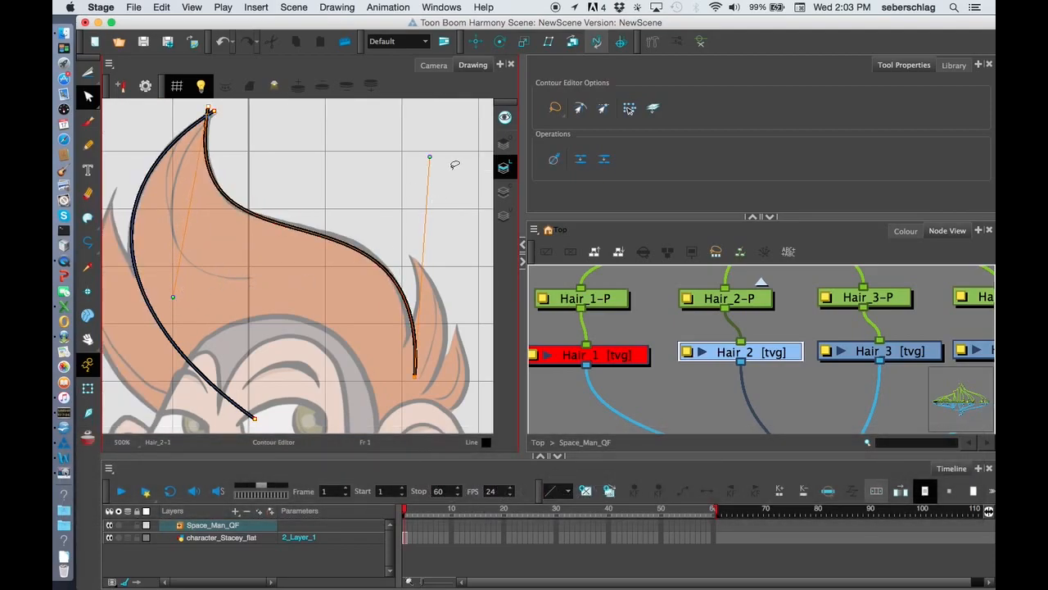
pyautogui.moveTo(429, 157); pyautogui.dragTo(433, 147)
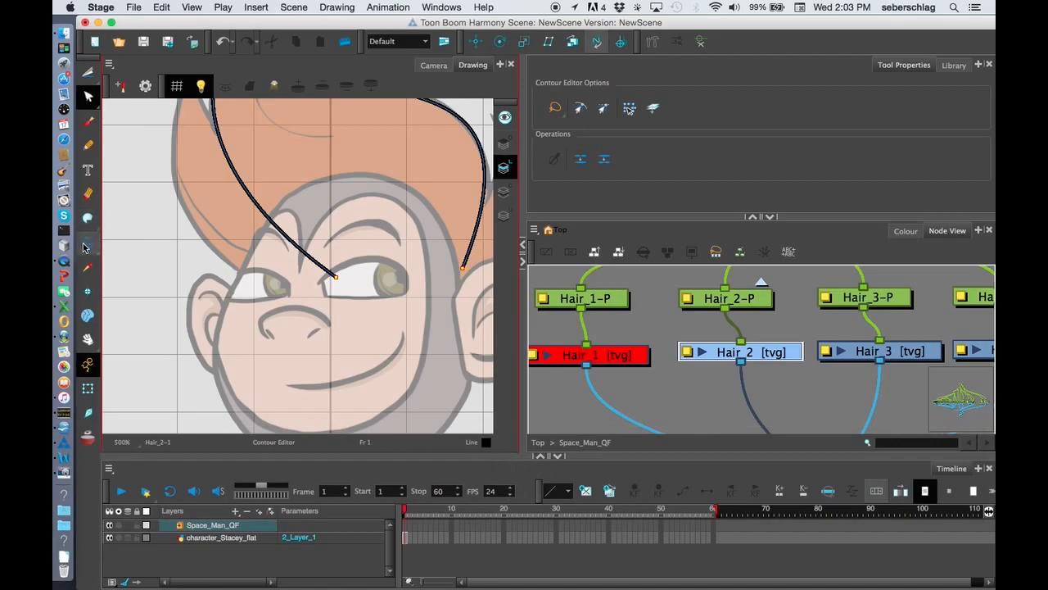
# Step: Draw an ellipse near the eye and cut away its extra arcs with the Cutter
pyautogui.click(89, 242)
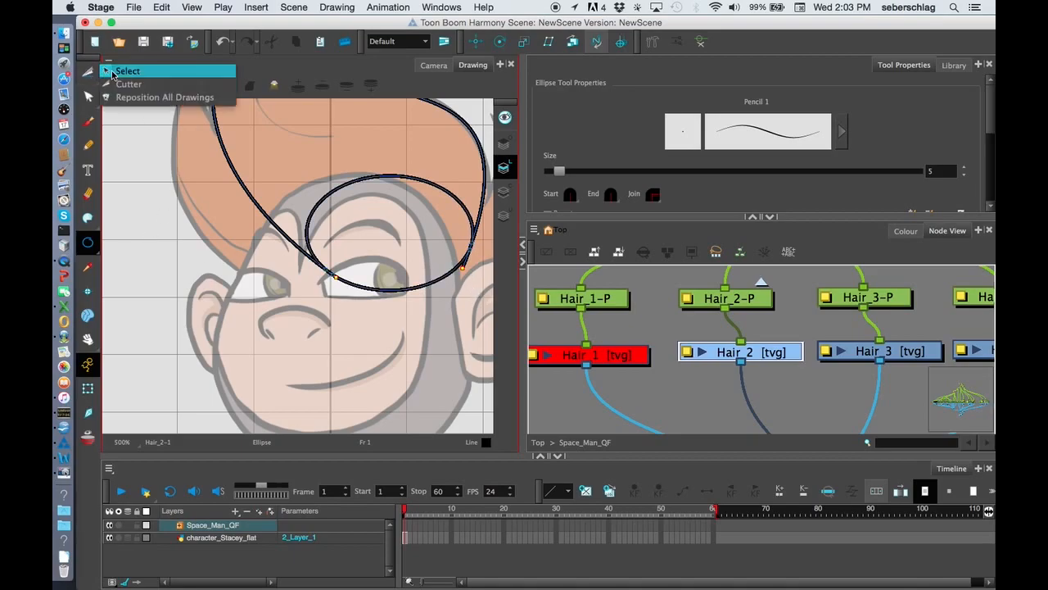
pyautogui.click(128, 84)
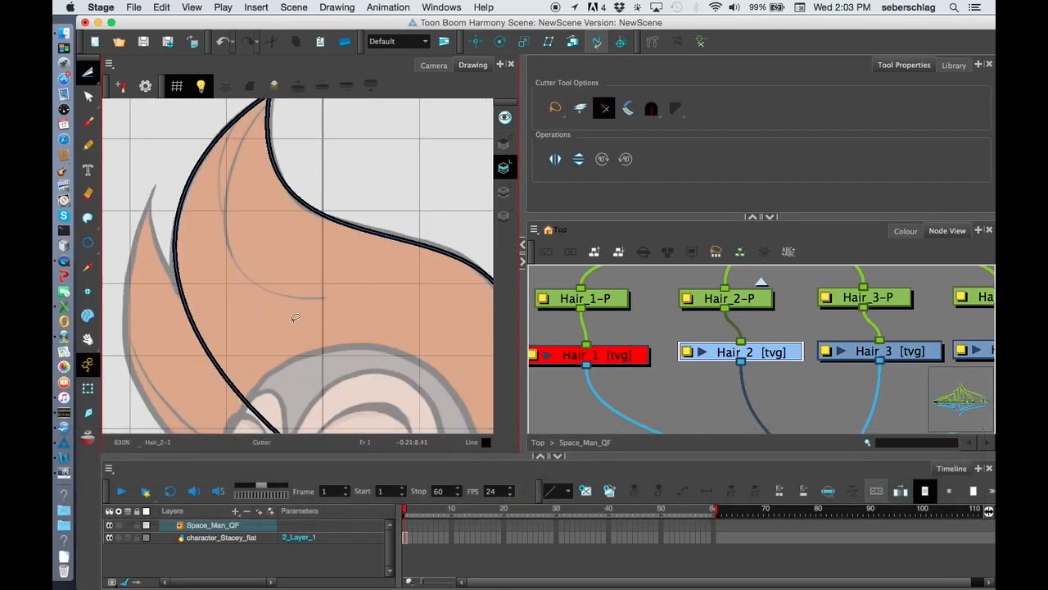
pyautogui.moveTo(164, 207)
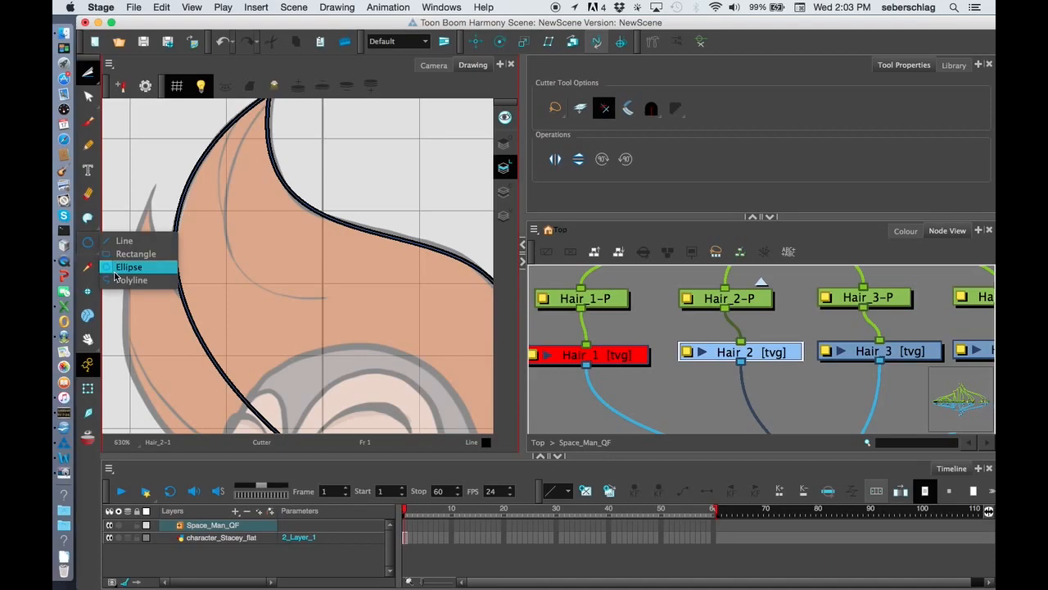
# Step: Draw a size-2 Polyline curve inside the hair lock and finish it with Q
pyautogui.click(134, 281)
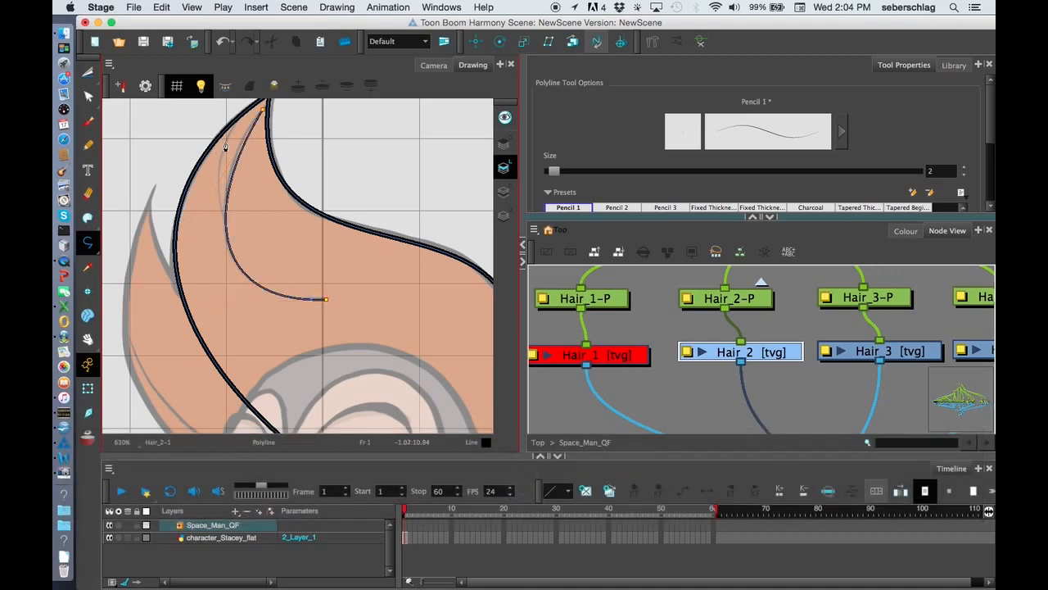
pyautogui.press('q')
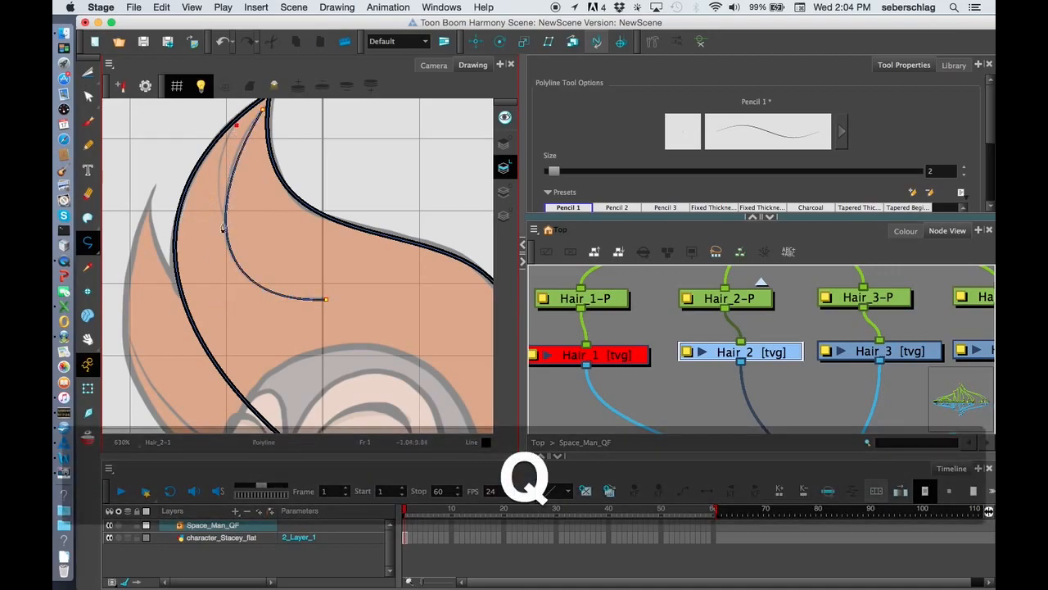